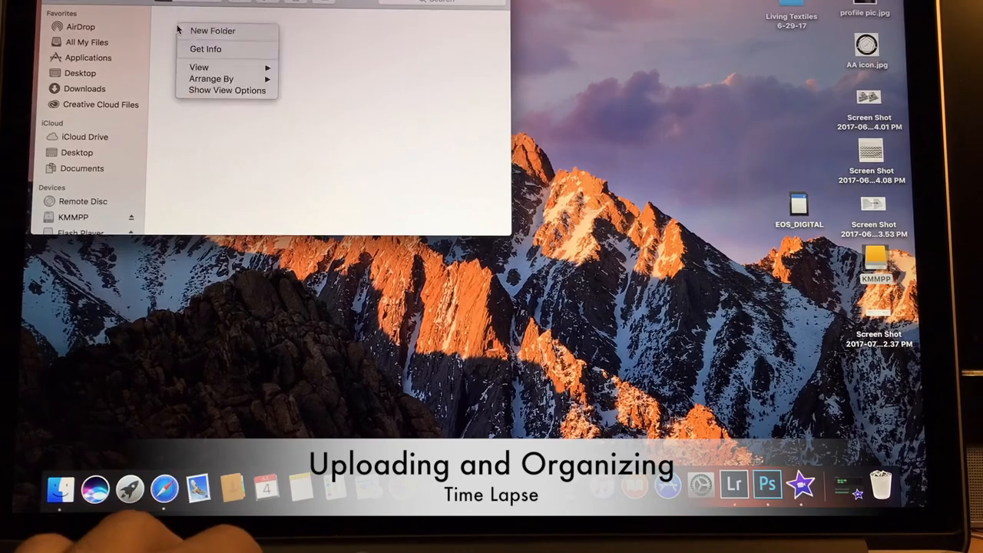
Step: Create a new folder in the Finder window for the uploaded photos
click(212, 31)
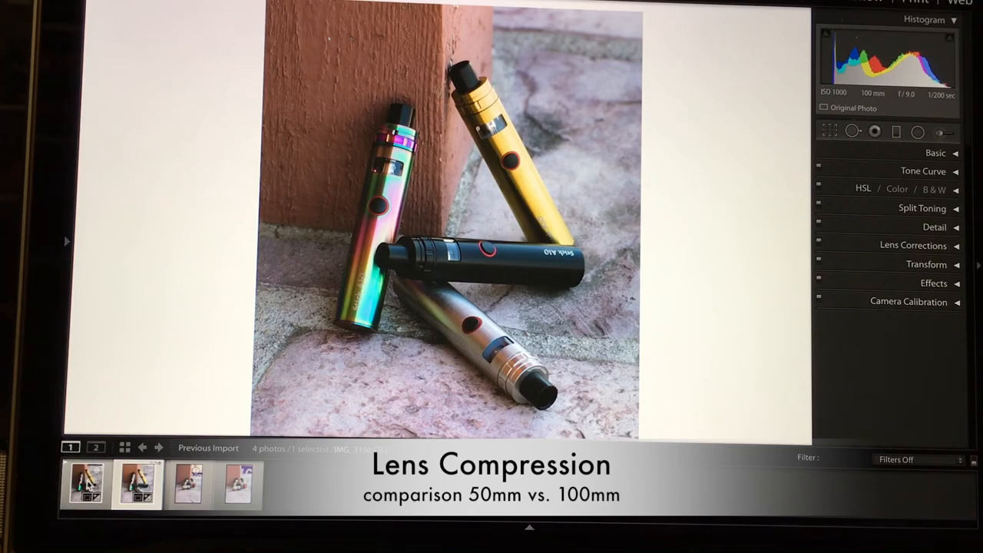
Step: Select the 100mm pens-on-brick photo and set up a Before/After comparison view
click(137, 486)
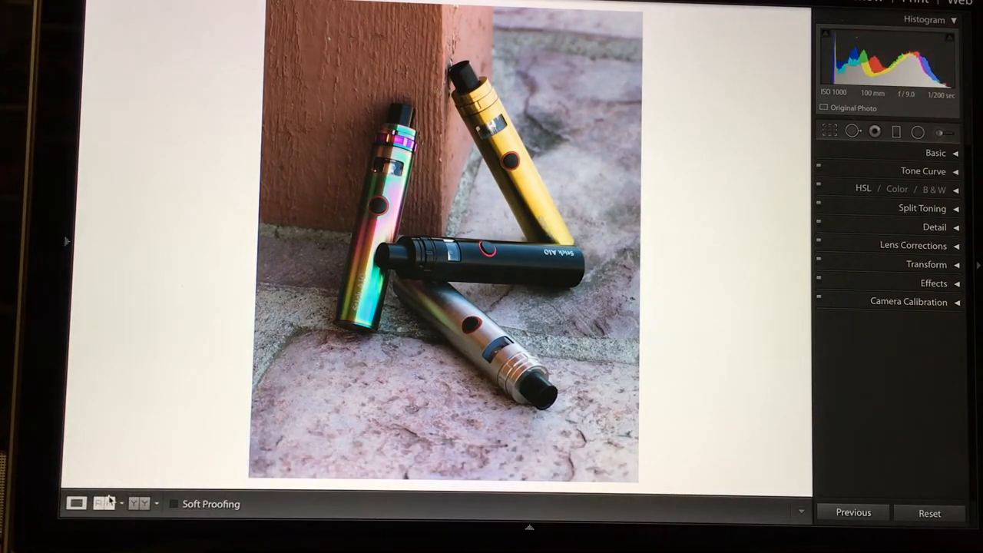
click(98, 503)
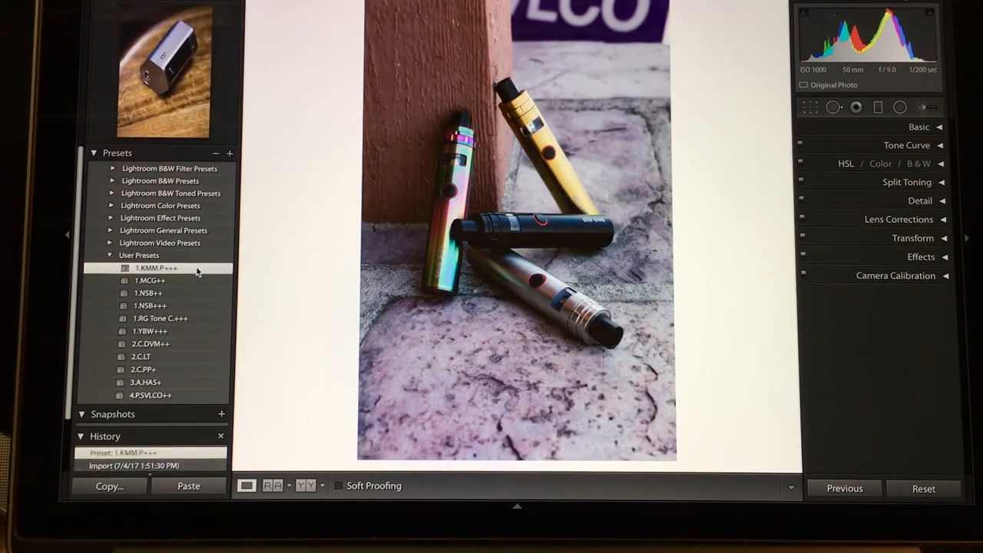
Step: Try the 1.MCG++, 1.NSB++, 1.NSB+++, 1.RG Tone C.+++ and 1.YBW+++ presets
click(150, 281)
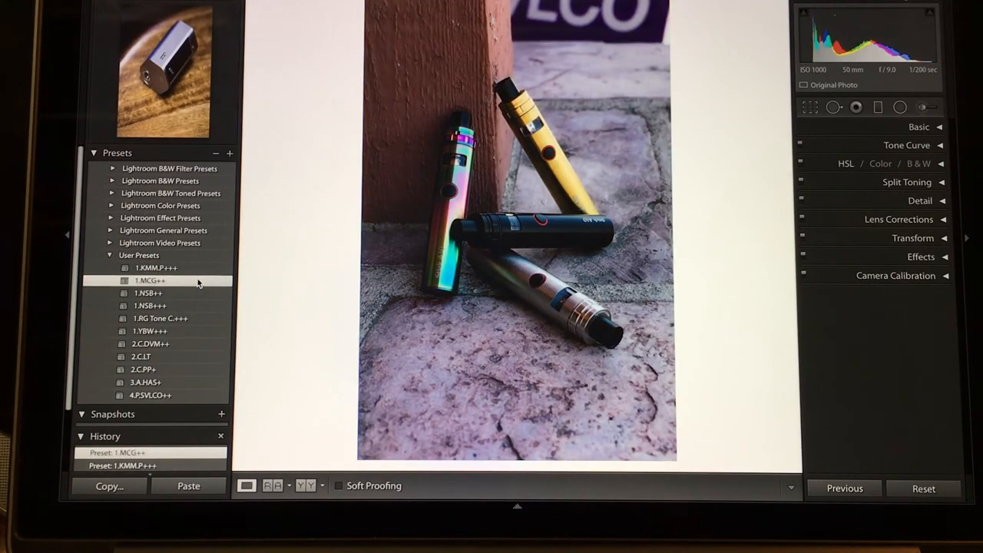
click(148, 293)
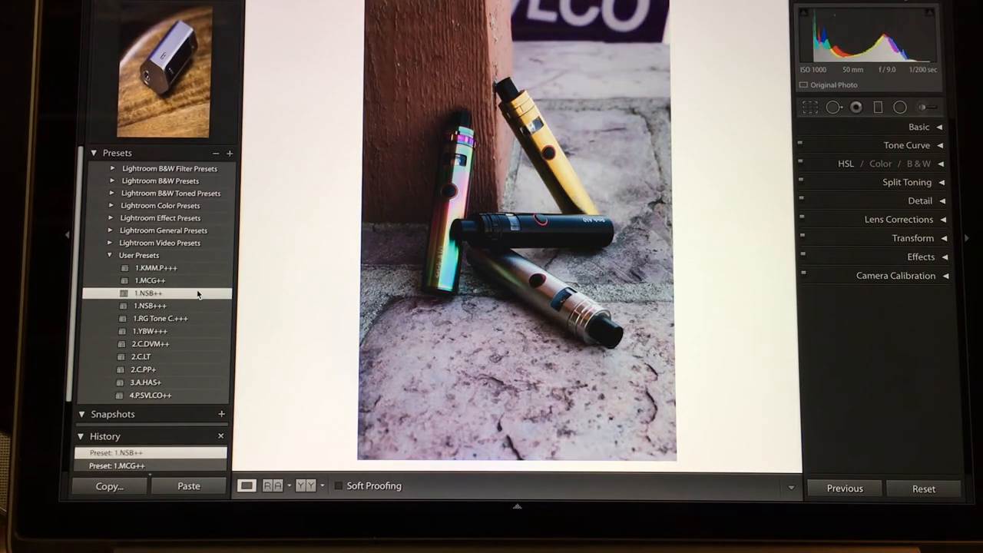
click(153, 304)
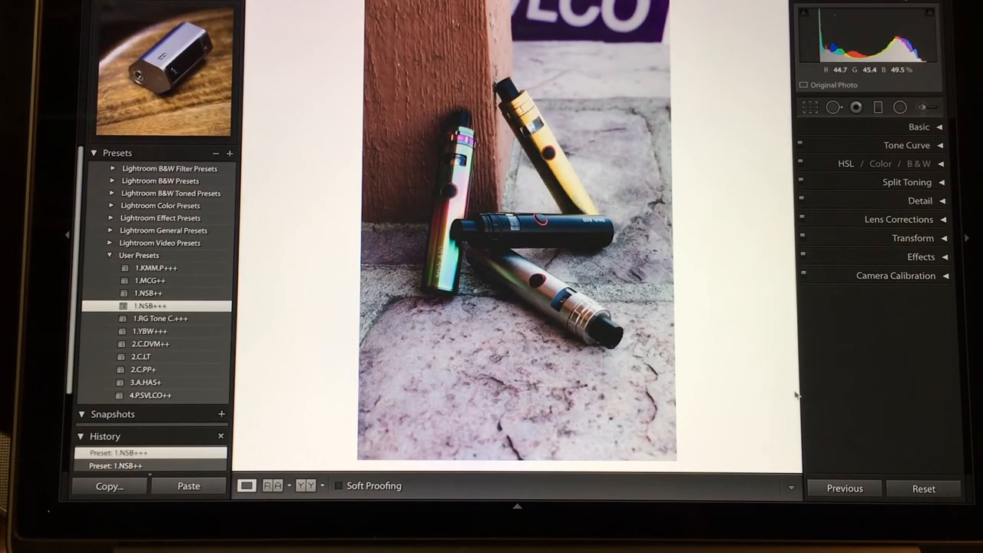
click(160, 317)
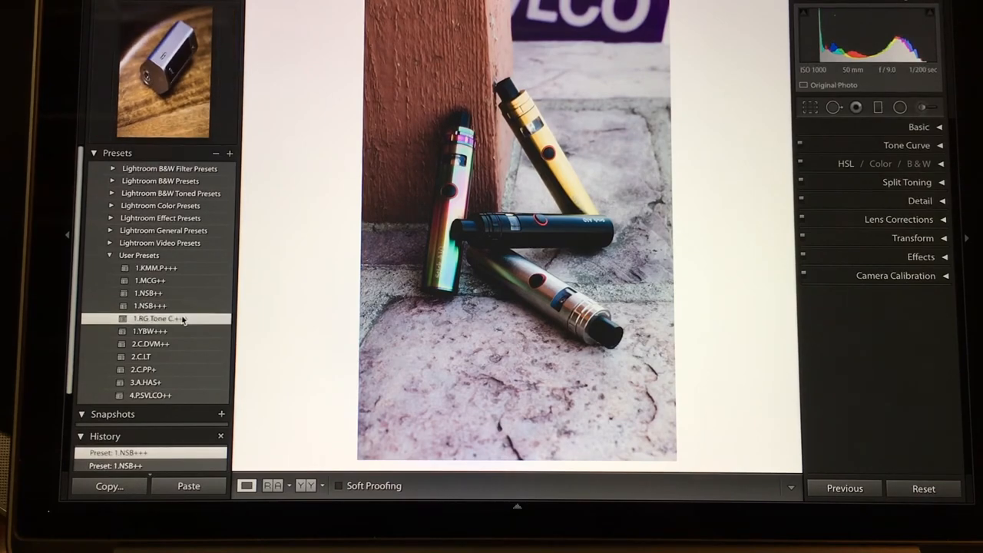
click(150, 330)
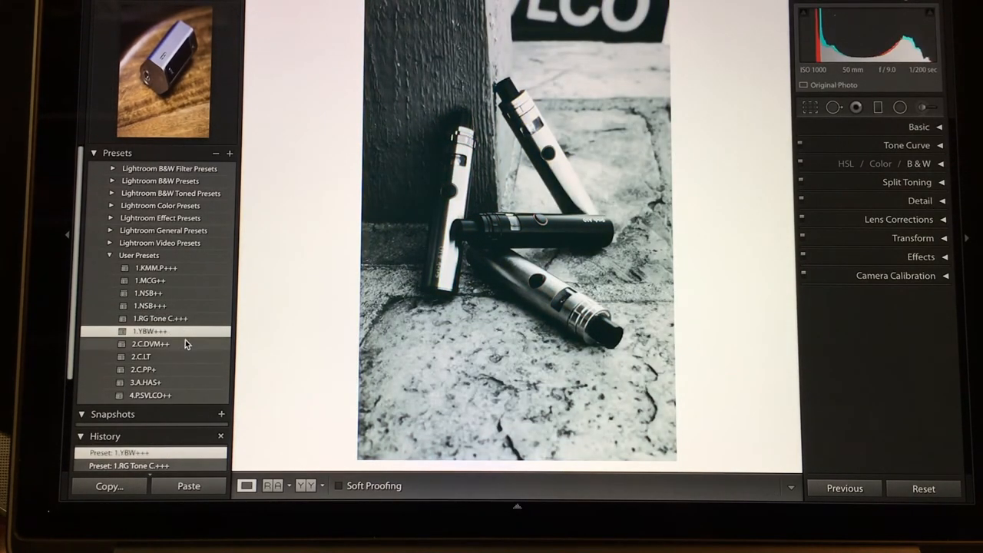
Step: Try 2.C.DVM++, 2.C.LT, 2.C.PP+, 3.A.HAS+, ending on 4.P.SVLCO++ with its tone curve shown
click(140, 357)
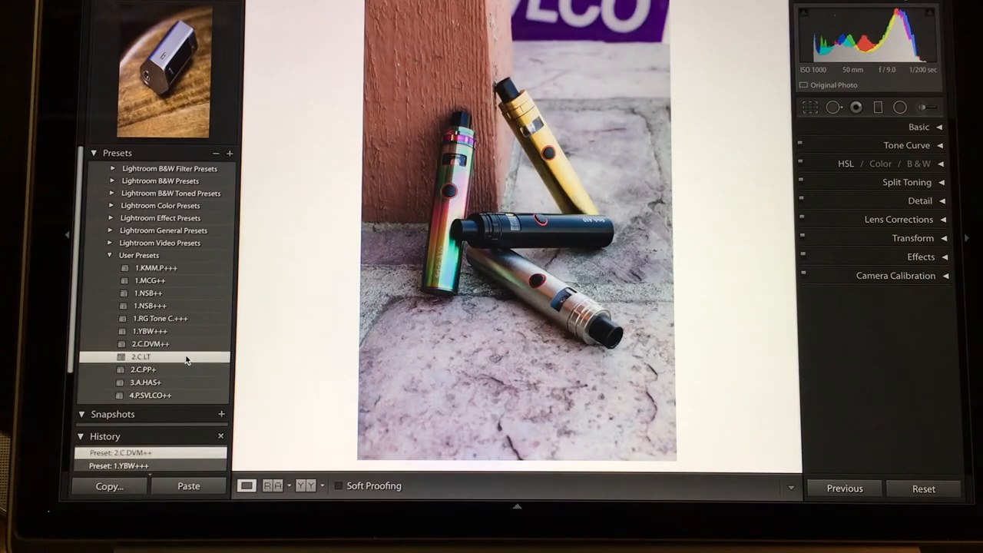
click(141, 356)
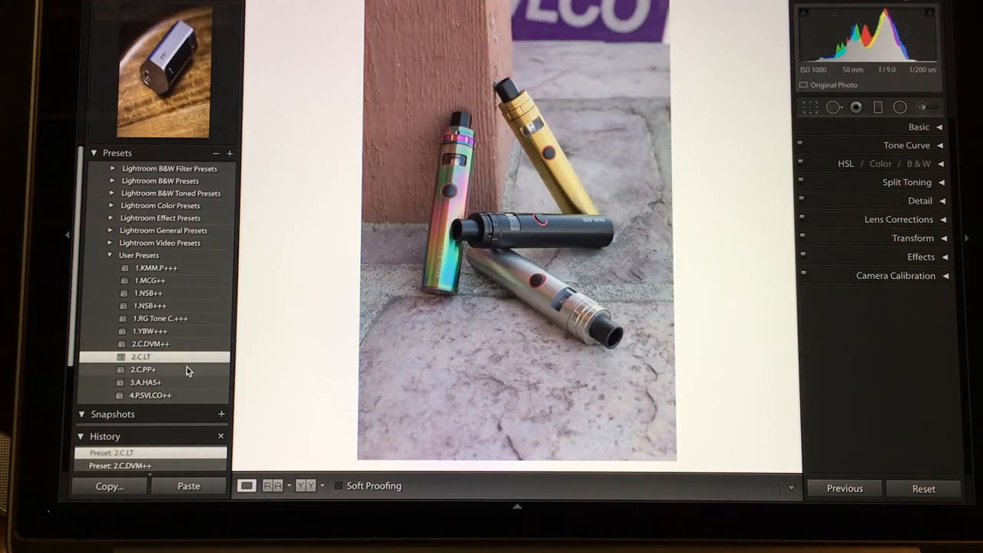
click(145, 382)
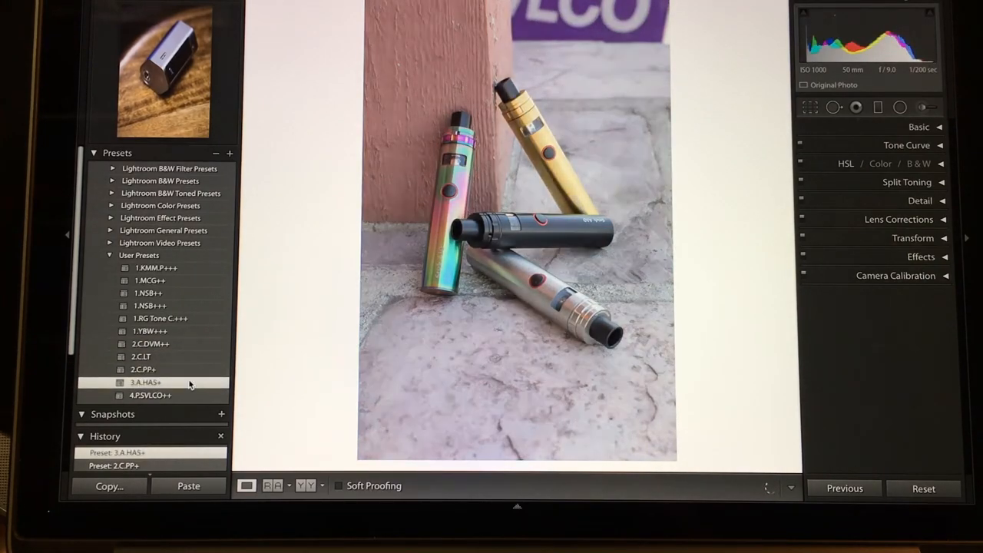
click(150, 394)
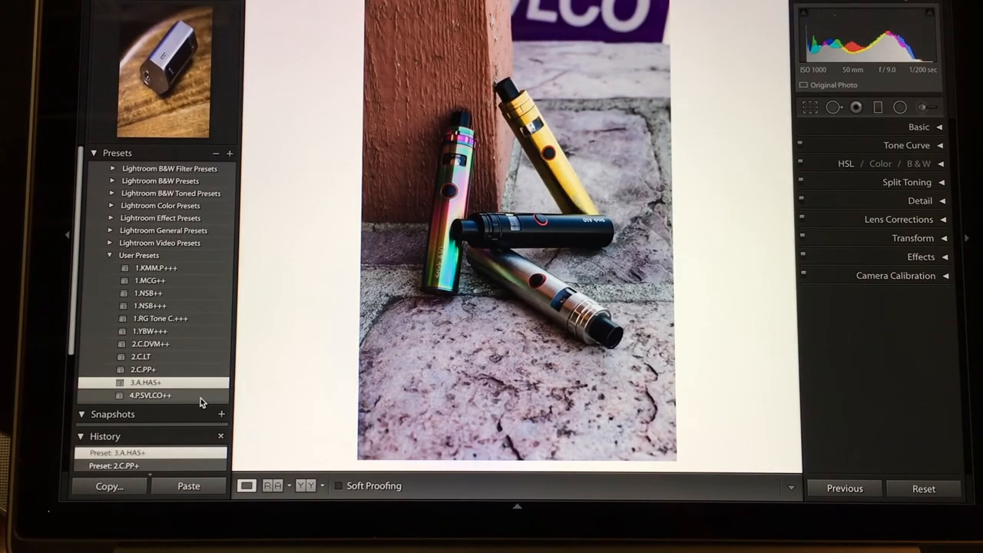
click(151, 394)
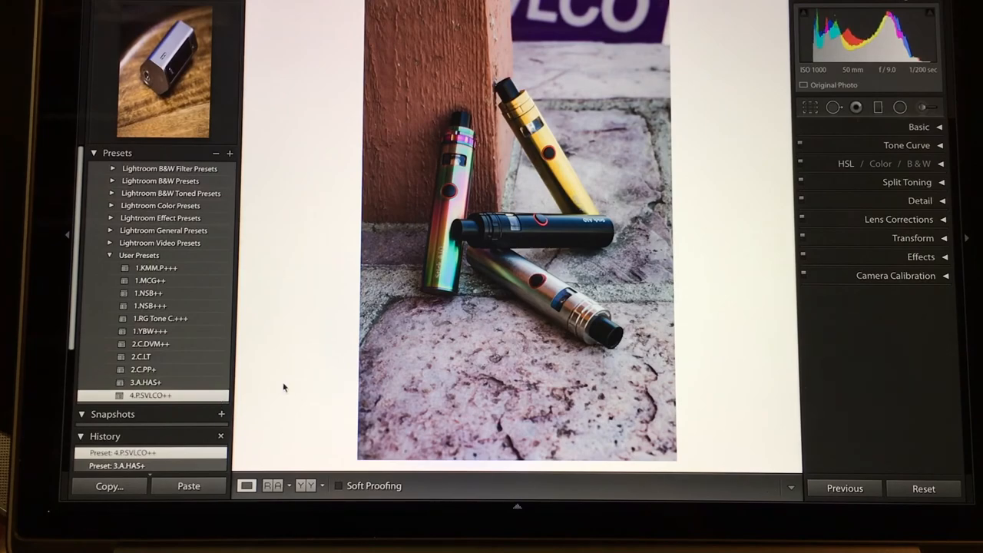
click(906, 145)
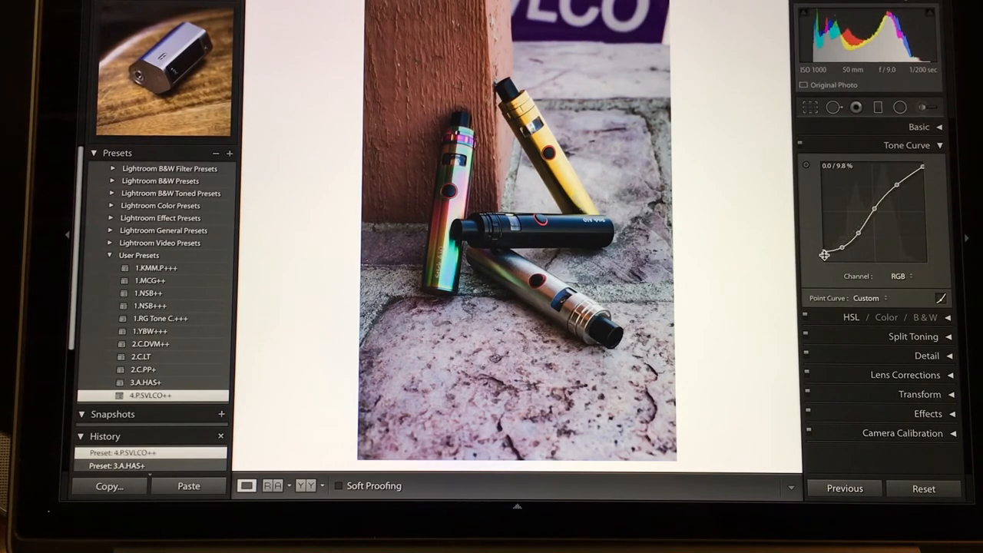
Step: Hide the tone curve, apply 1.MCG++ instead of SVLCO++, and briefly review the Basic panel
drag(825, 246, 839, 232)
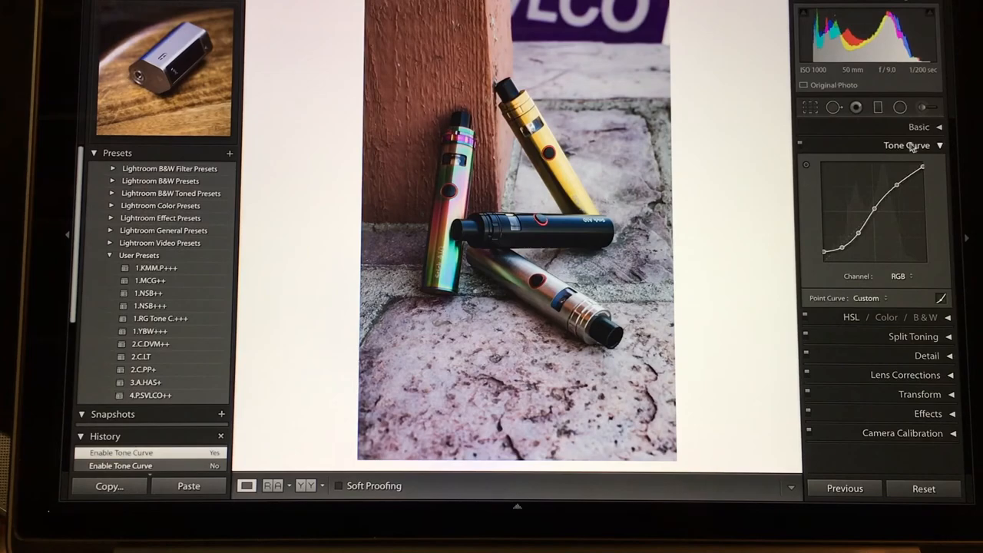
click(906, 145)
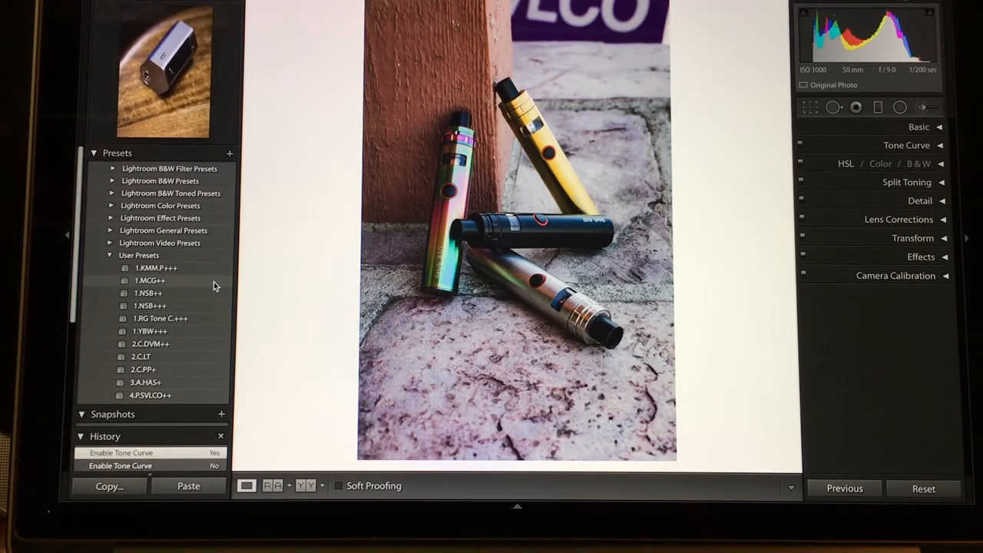
click(150, 280)
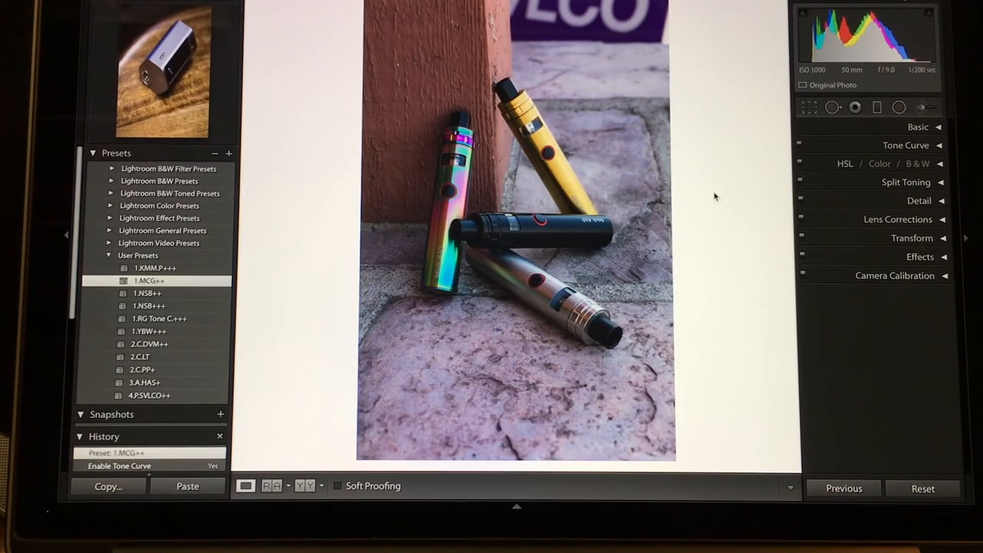
click(918, 127)
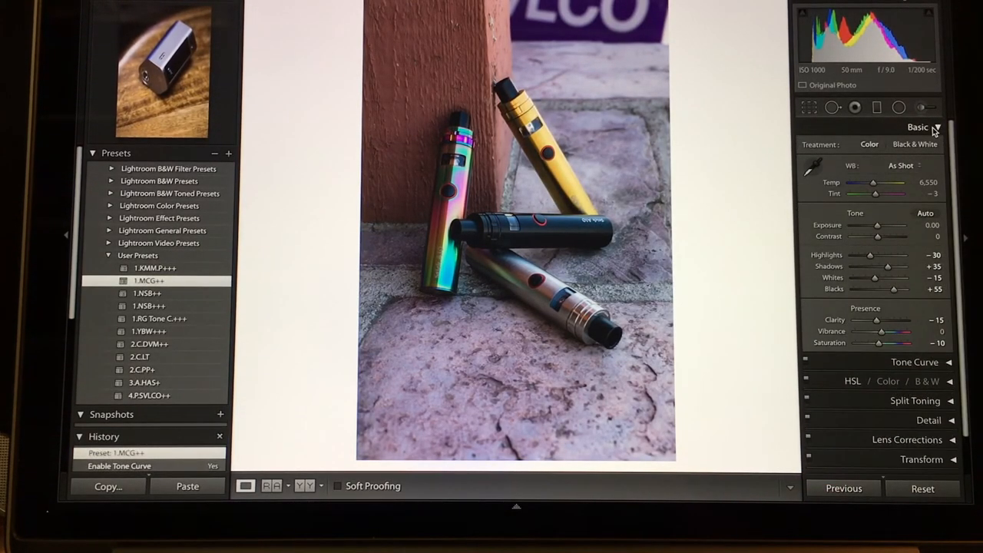
click(918, 127)
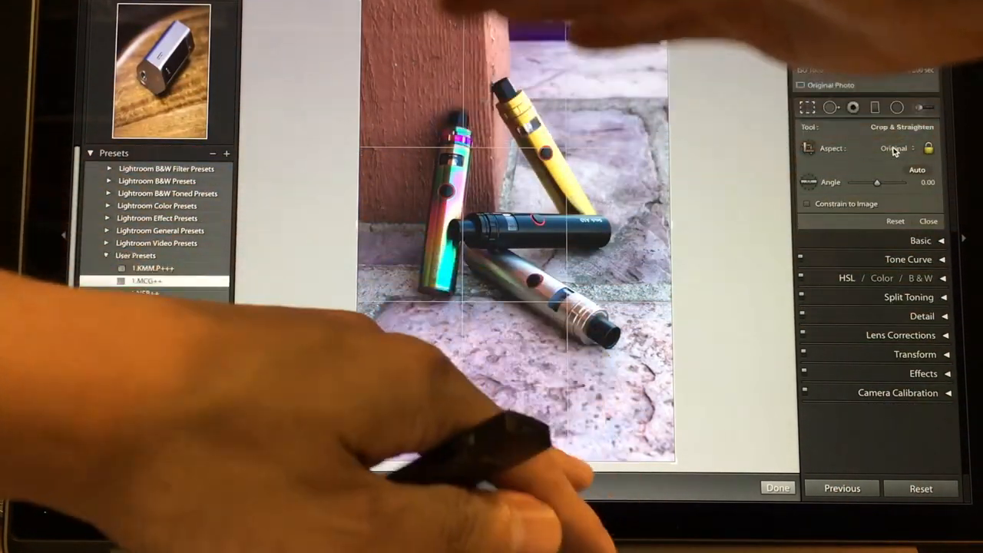
Step: Constrain the crop to the 4 x 5 / 8 x 10 aspect, adjust the framing and commit it
click(894, 148)
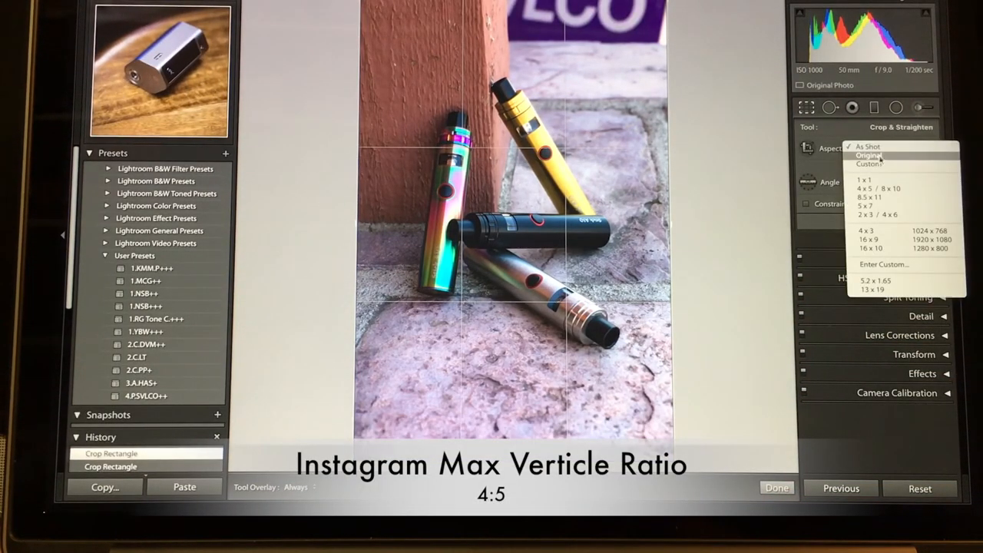
click(875, 188)
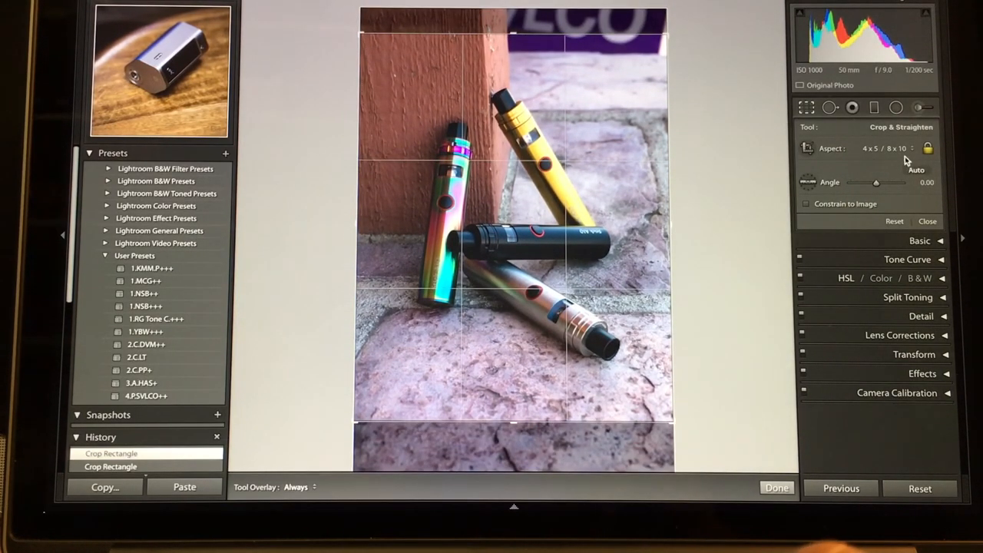
click(890, 147)
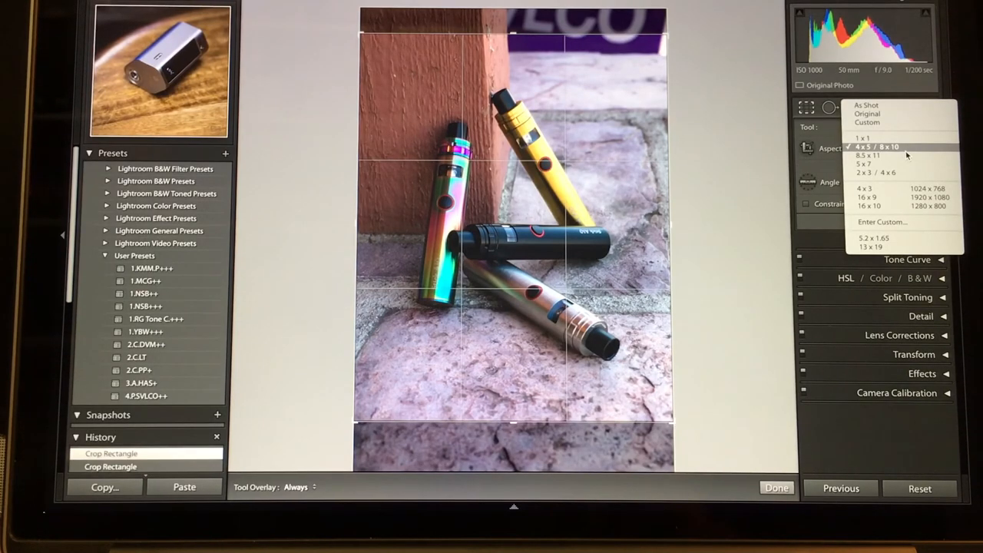
click(876, 146)
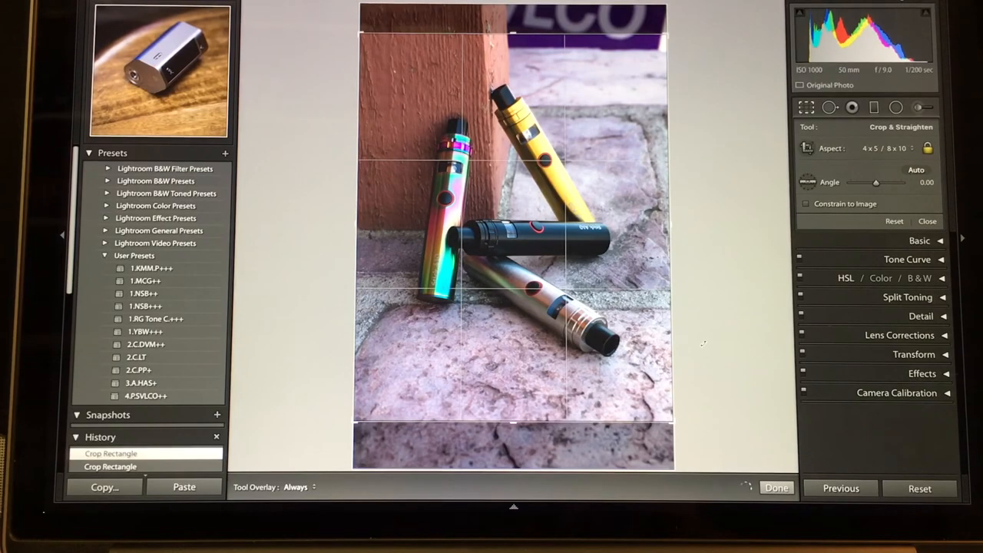
click(775, 488)
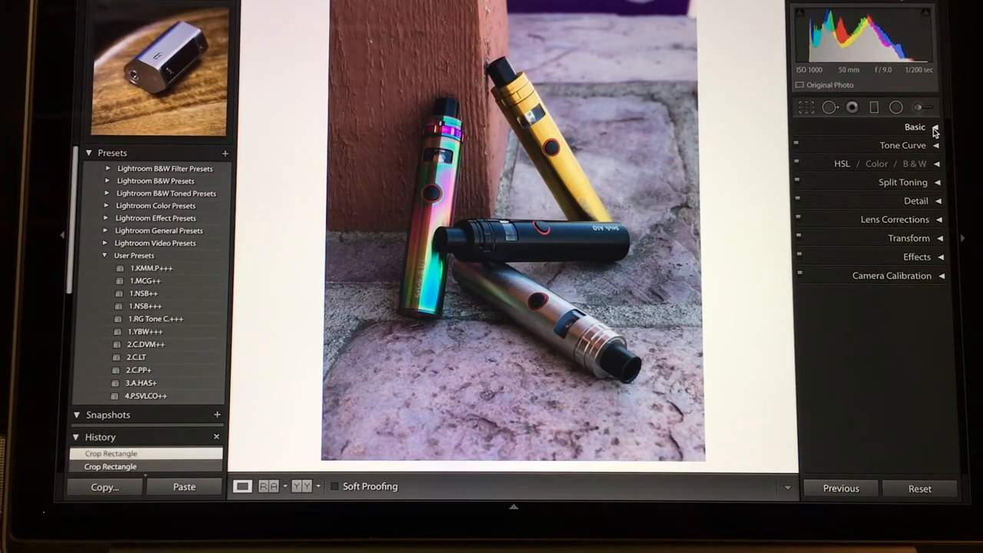
Step: Reset the Basic panel's highlights, shadows, whites and blacks to zero
click(914, 127)
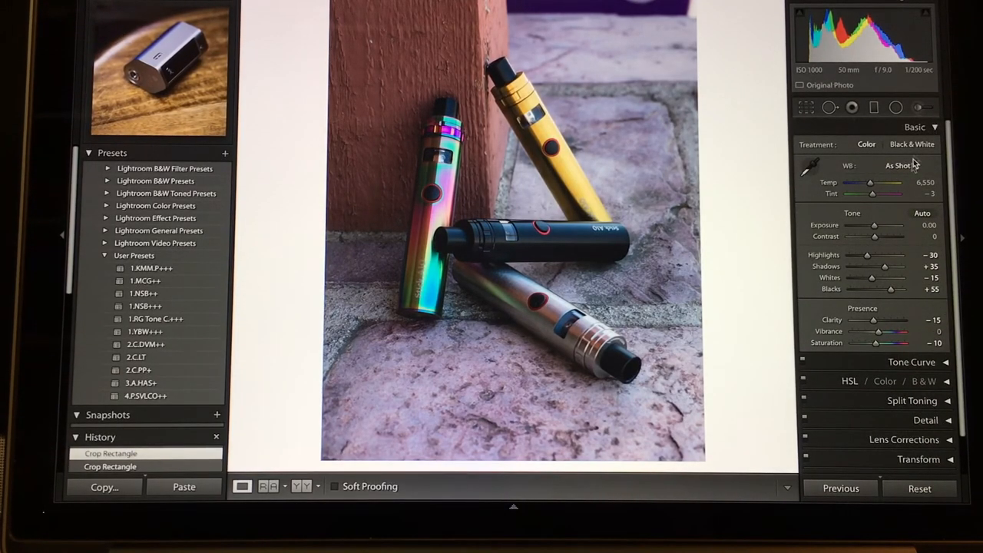
drag(868, 255, 891, 255)
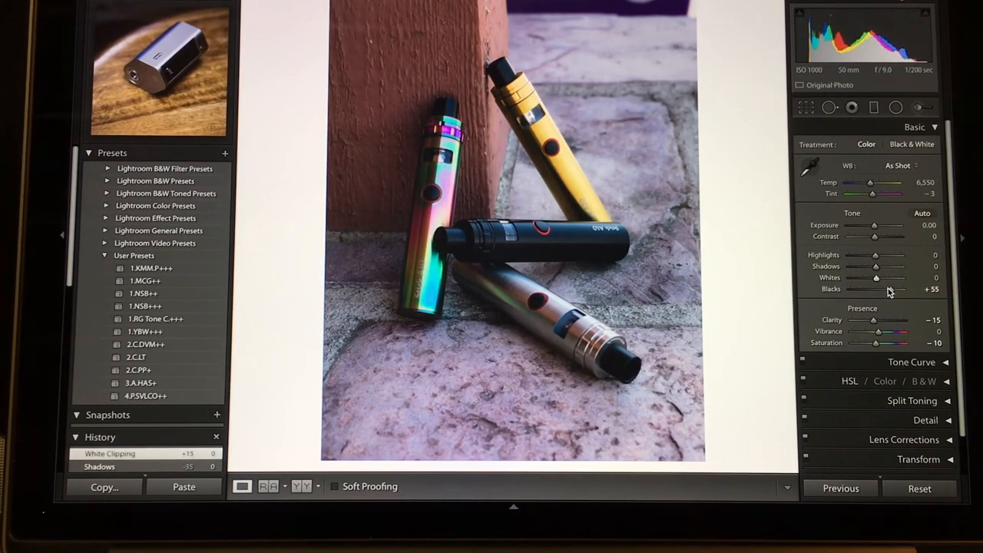
click(897, 165)
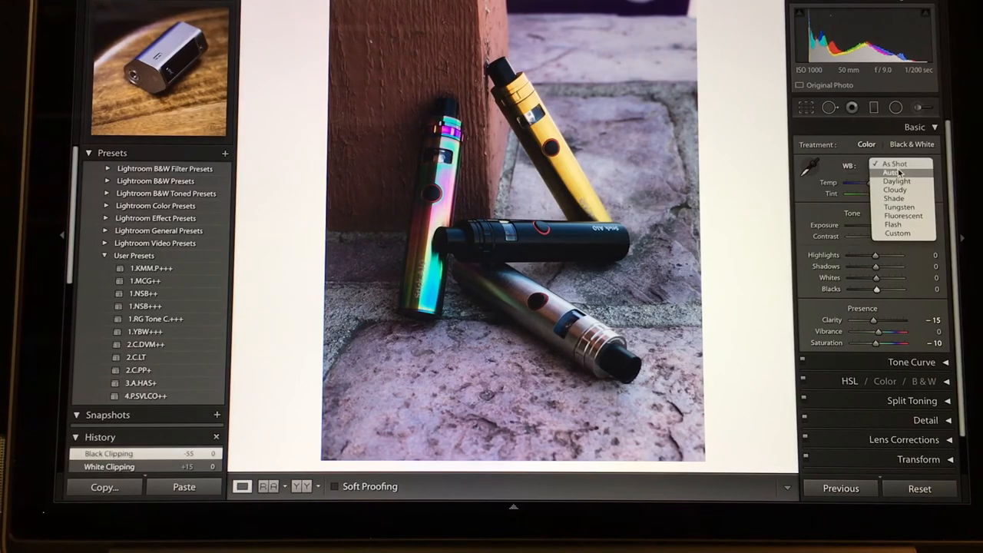
Step: Try Auto and Daylight white balance, then choose Shade (7,500) and neutralise the tint
click(890, 172)
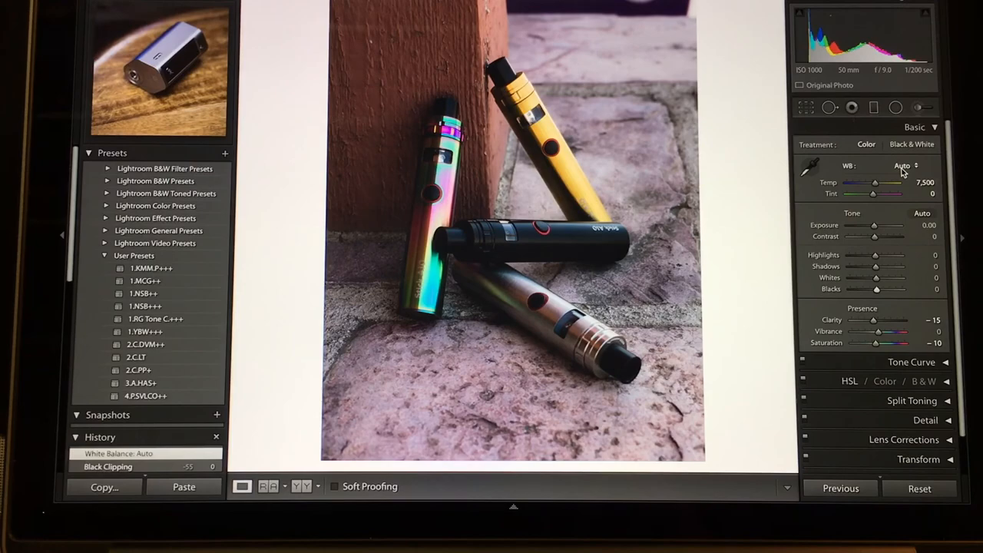
click(905, 166)
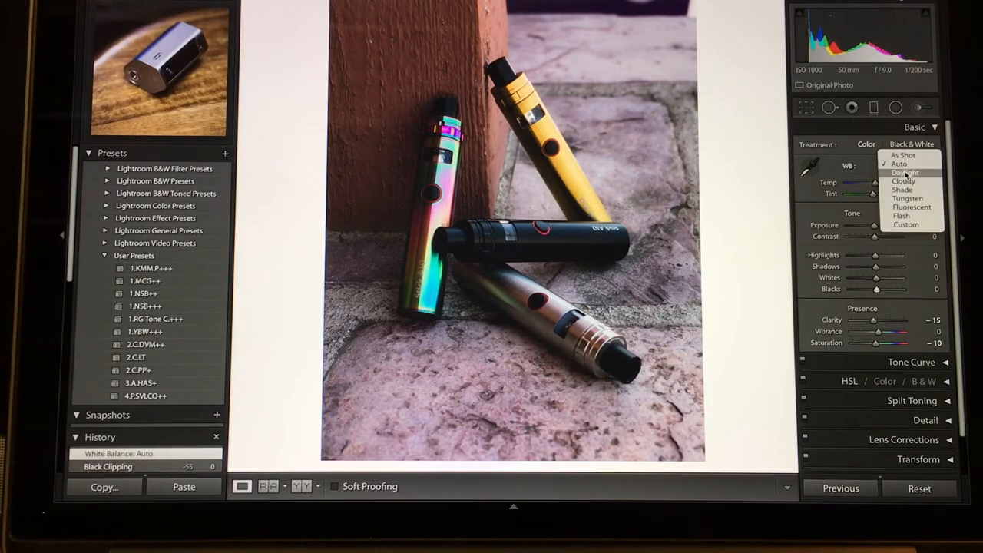
click(904, 172)
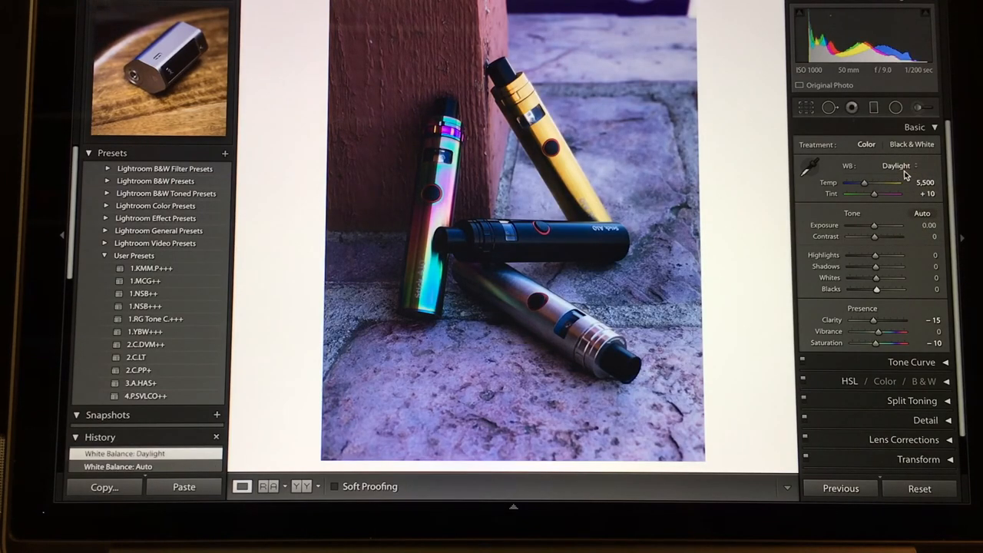
click(895, 165)
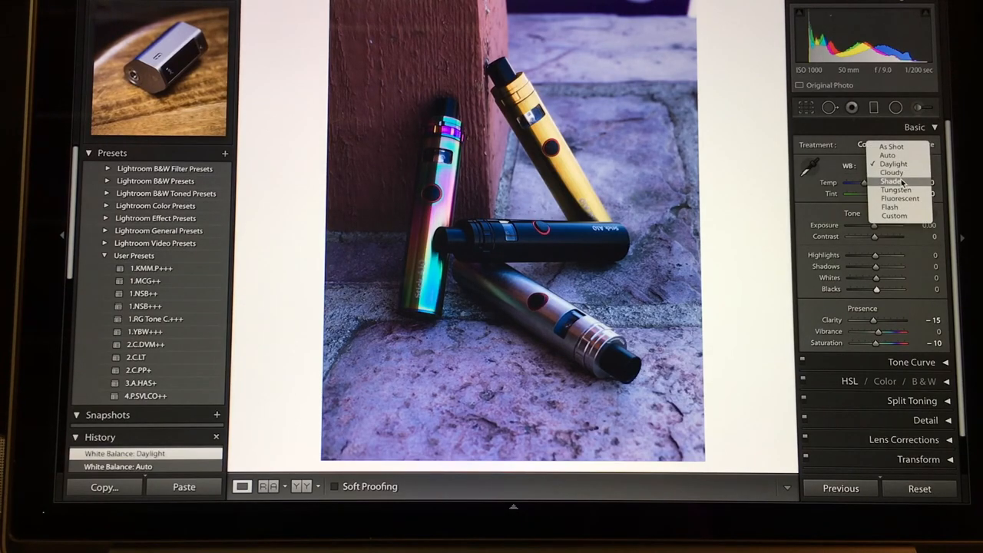
click(891, 181)
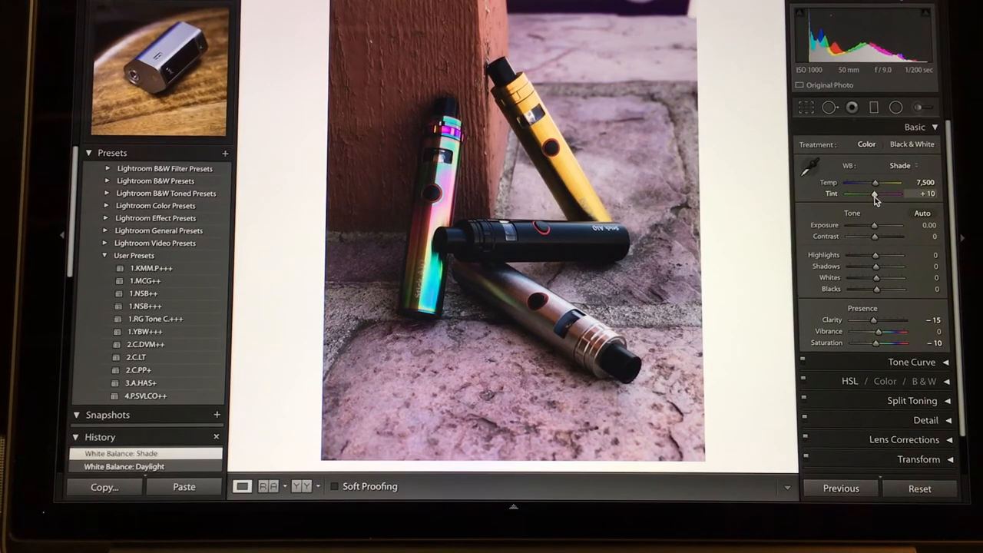
drag(879, 193, 872, 194)
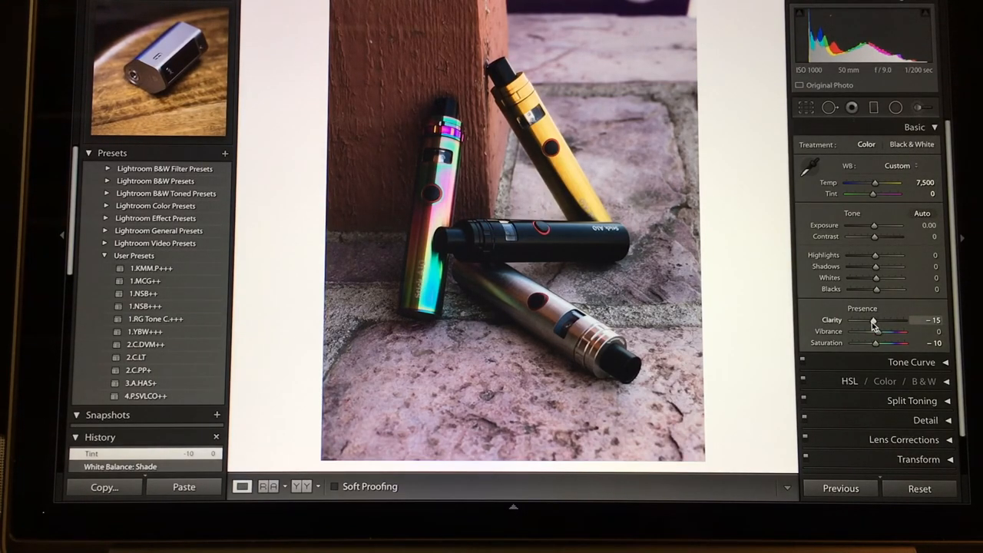
drag(873, 320, 909, 319)
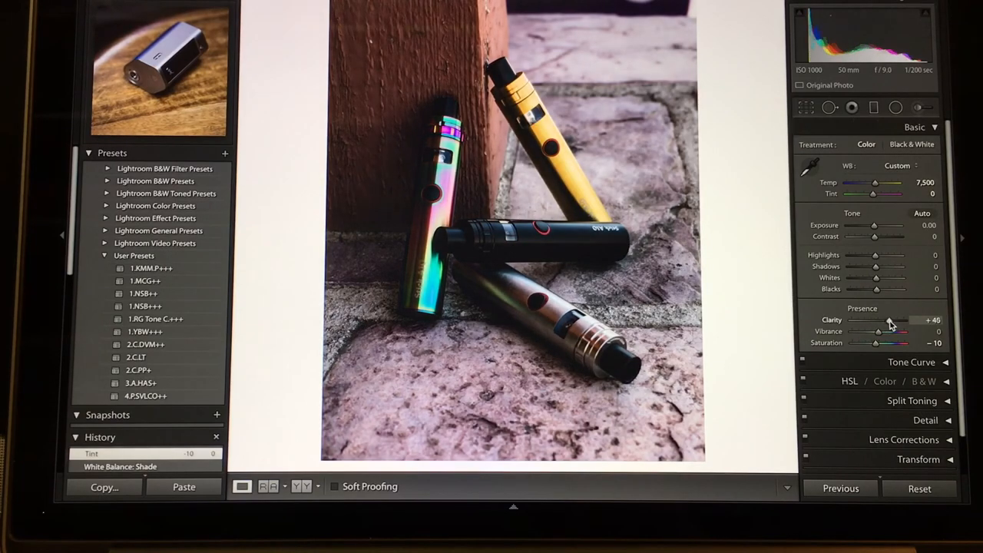
drag(906, 319, 882, 319)
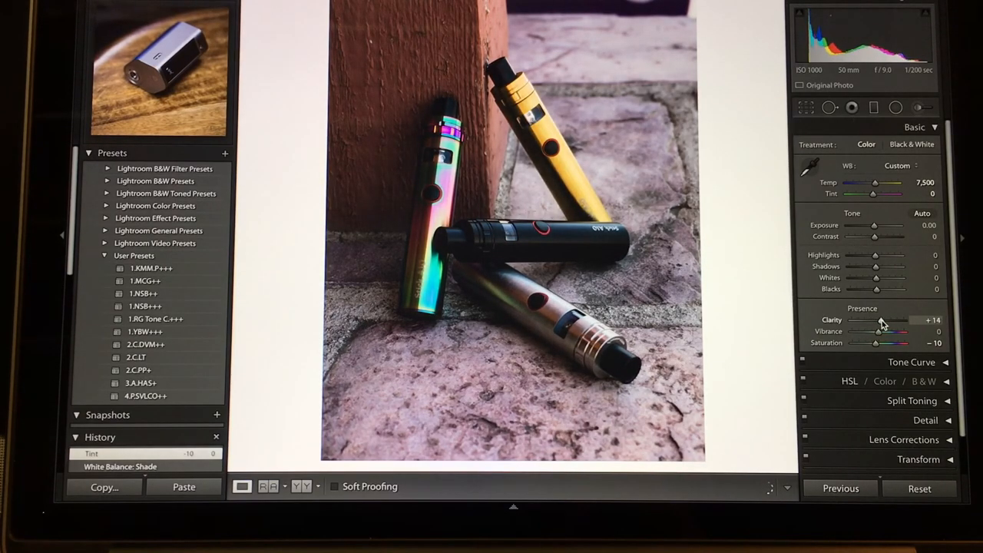
drag(876, 319, 891, 319)
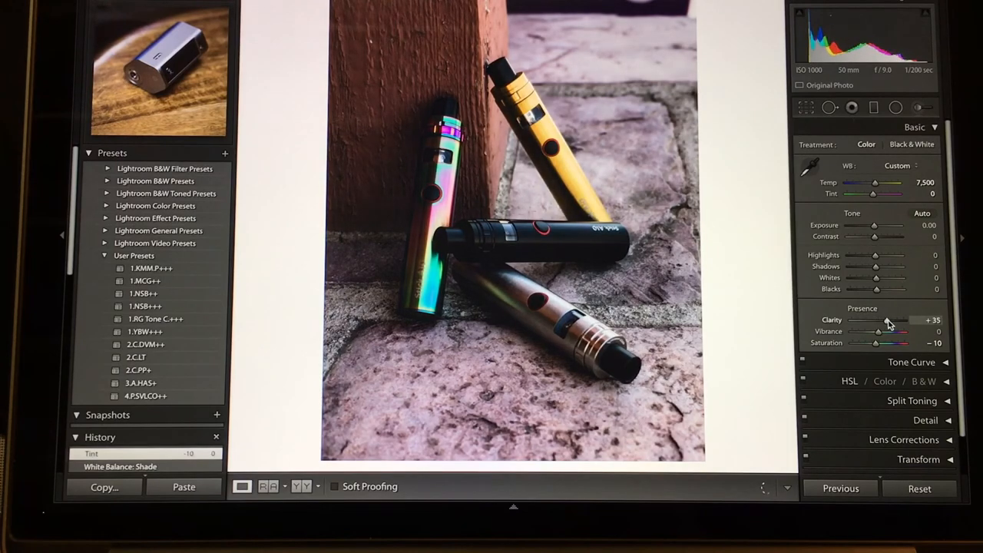
drag(894, 319, 881, 320)
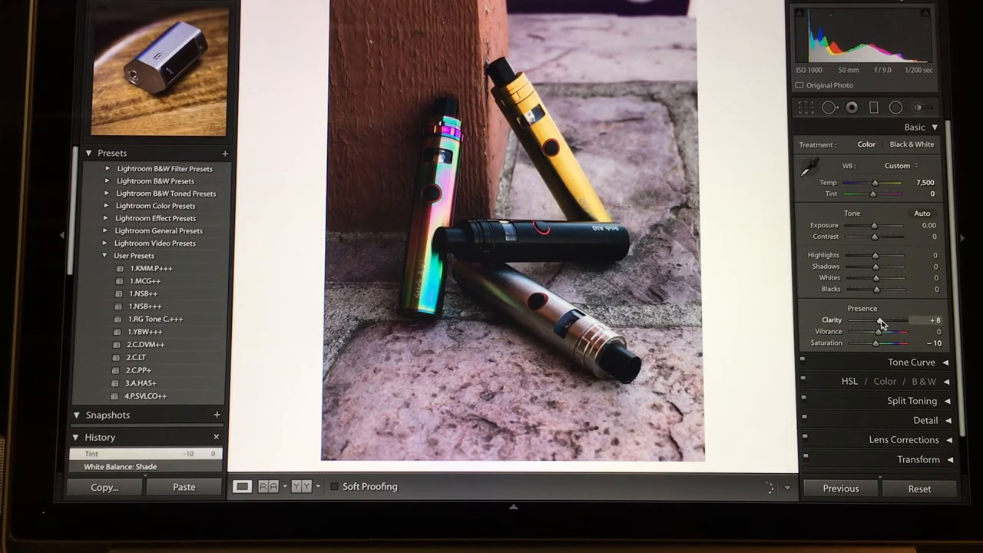
drag(883, 320, 873, 320)
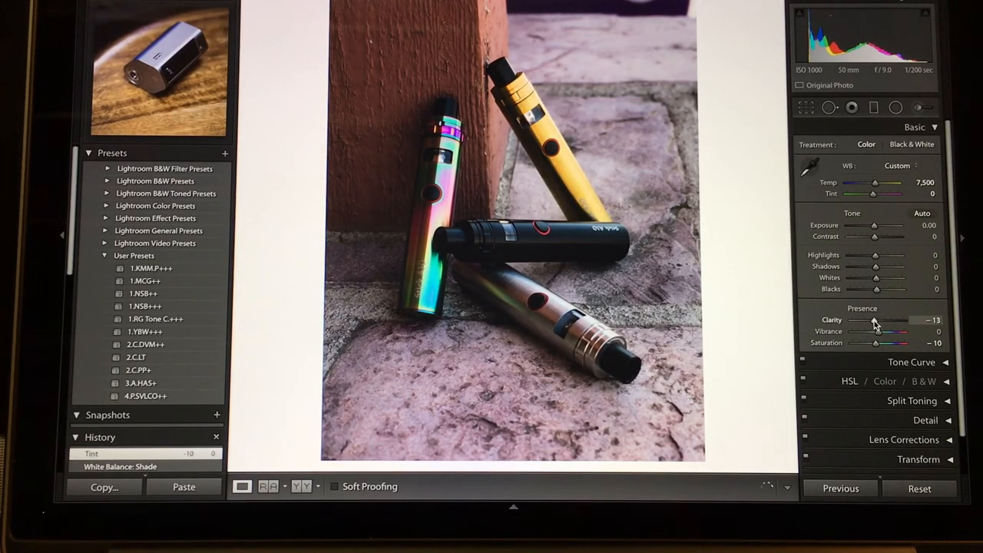
drag(903, 320, 894, 320)
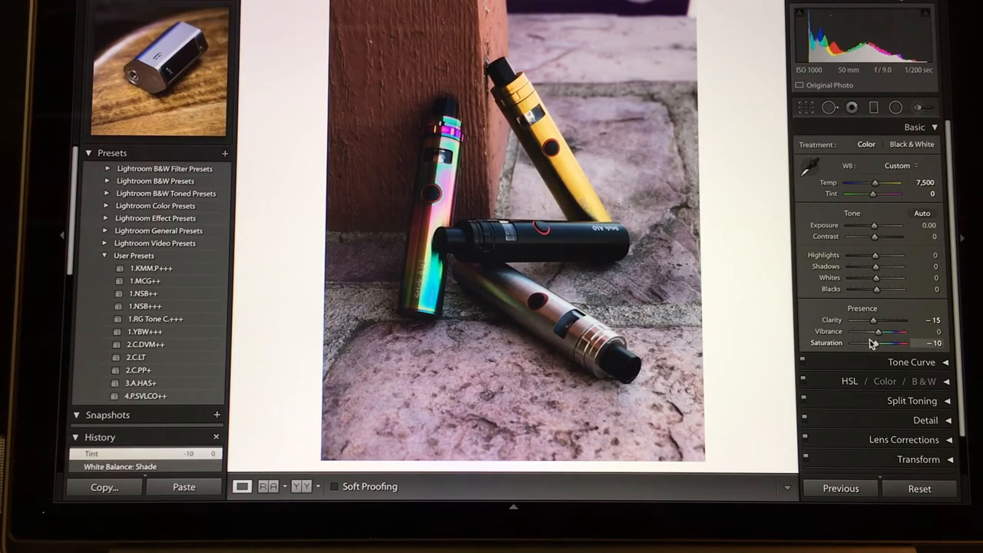
drag(873, 342, 906, 342)
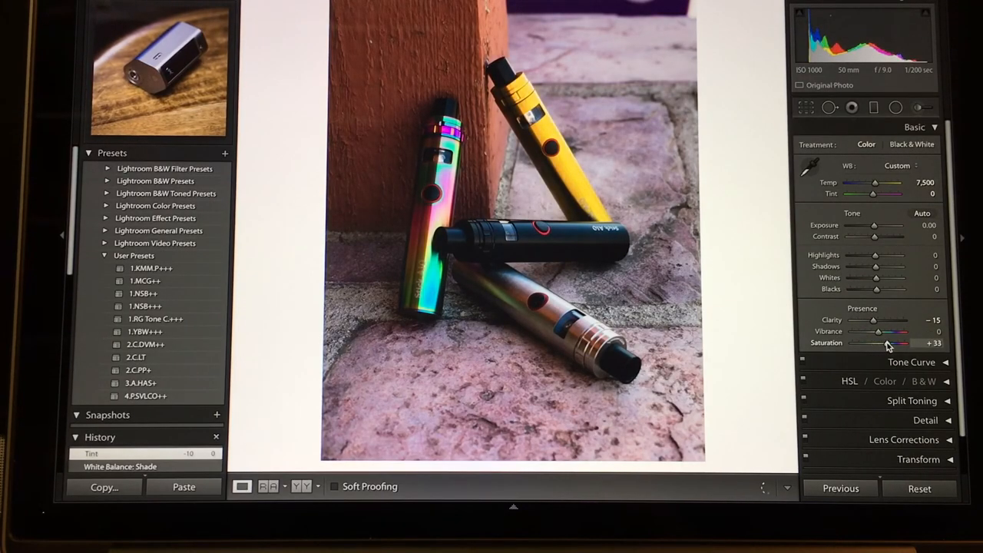
drag(910, 342, 875, 343)
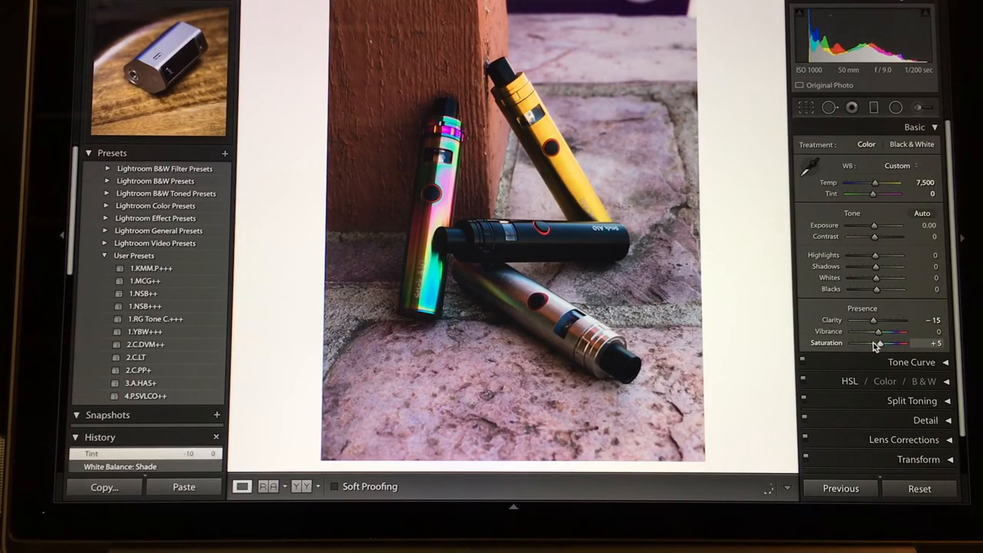
drag(877, 342, 859, 343)
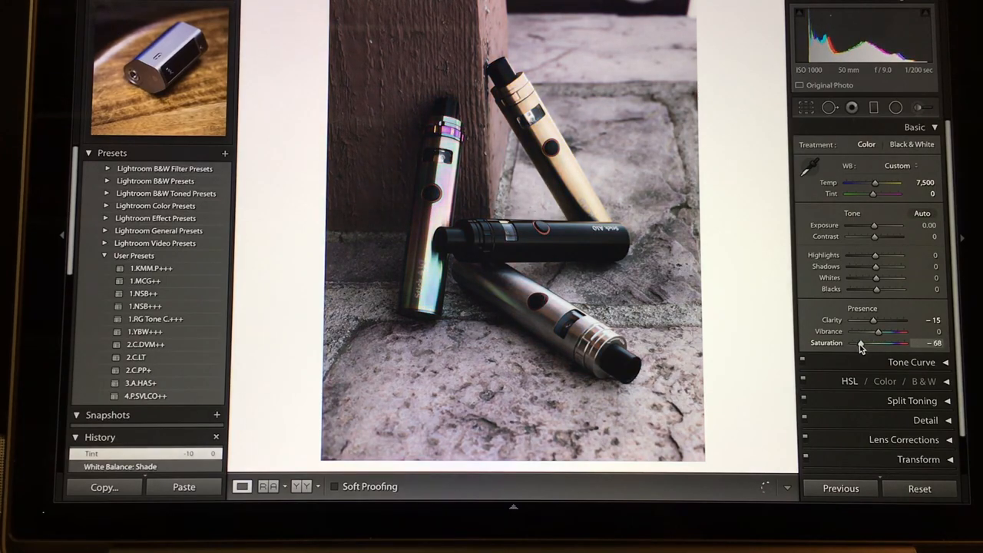
drag(860, 343, 894, 342)
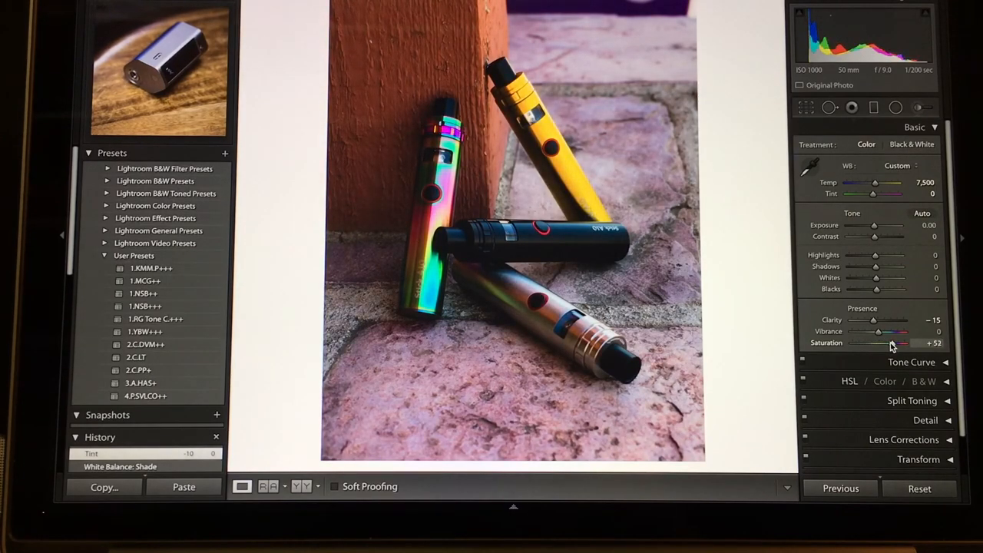
drag(906, 342, 883, 342)
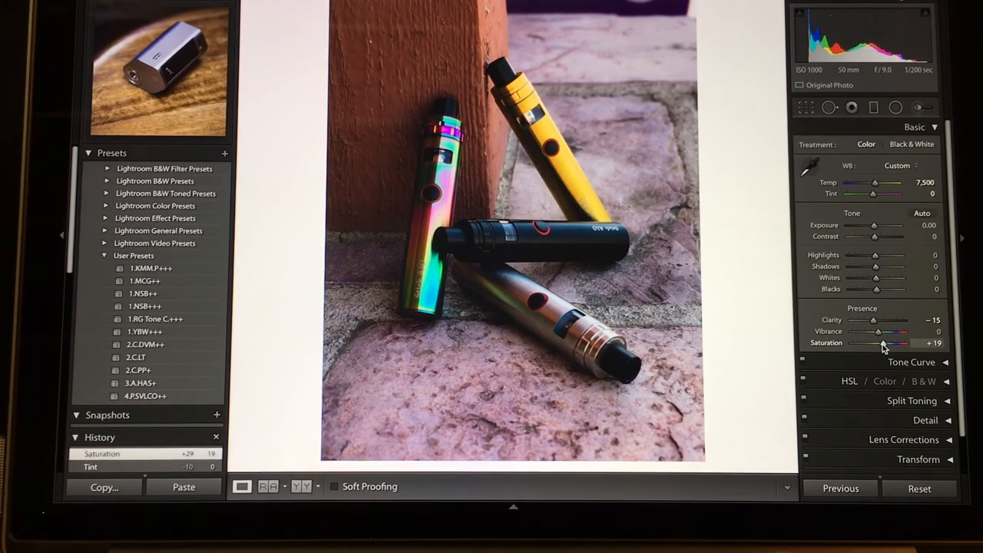
drag(910, 342, 875, 342)
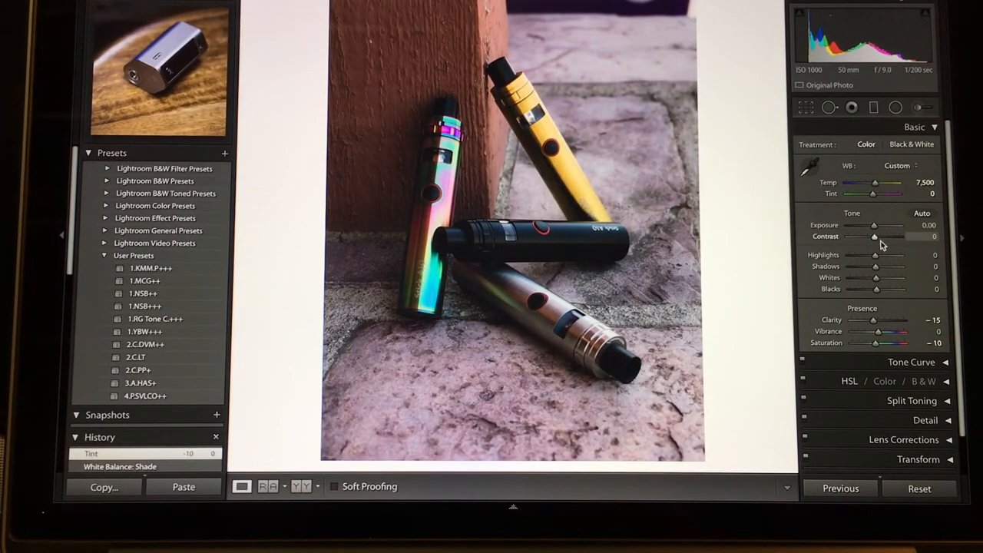
Step: Try Highlights at values from −15 to +55 before settling at −14
drag(874, 255, 883, 255)
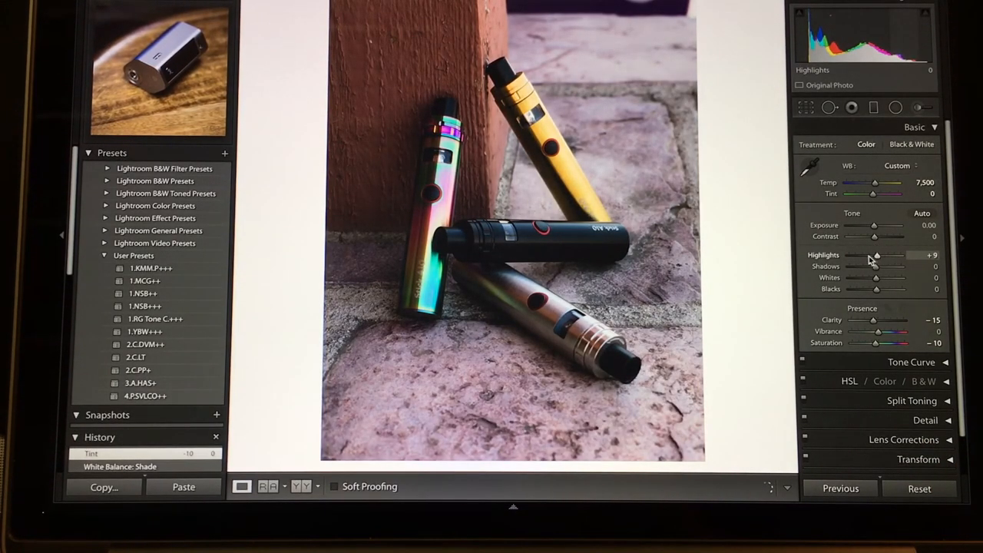
drag(881, 255, 871, 255)
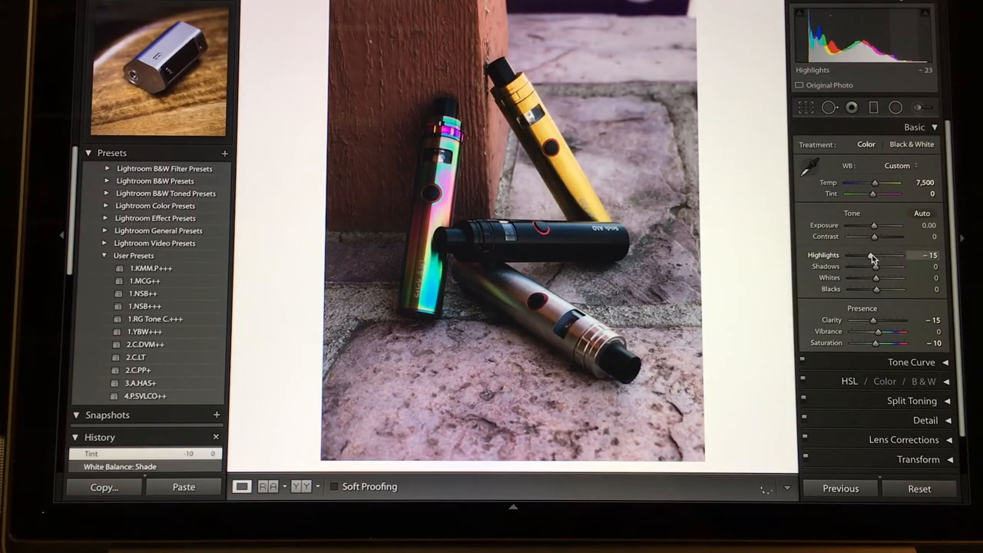
drag(872, 255, 894, 255)
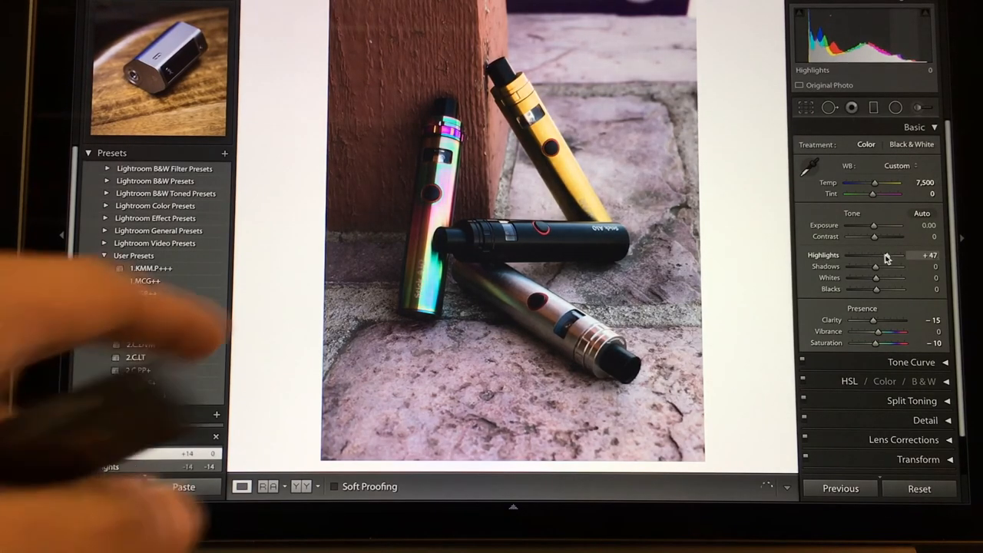
drag(887, 254, 871, 255)
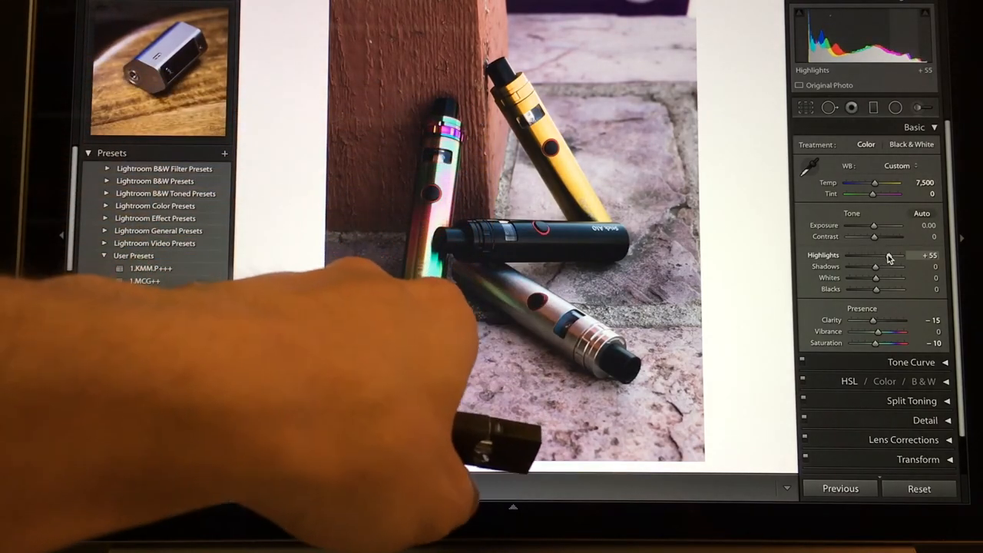
drag(887, 255, 874, 255)
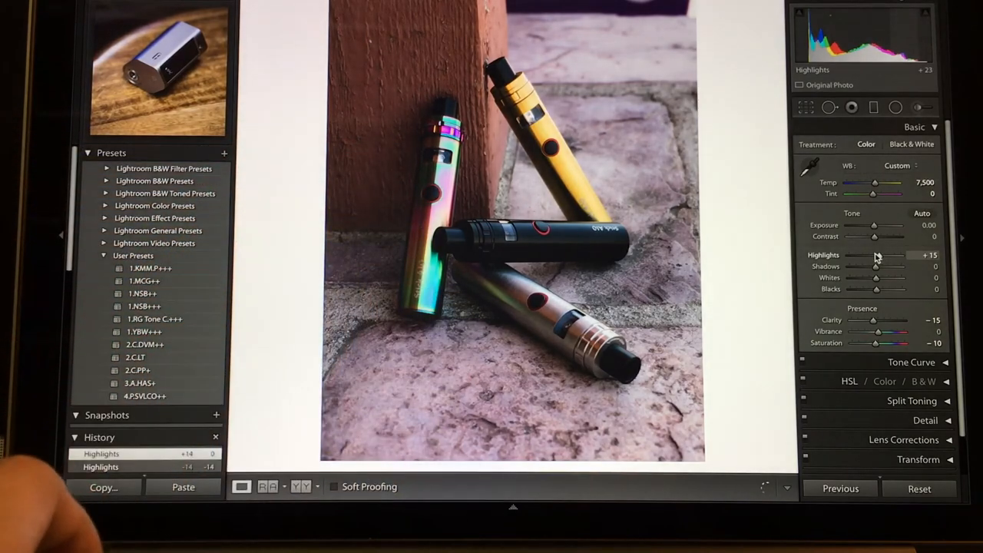
drag(875, 255, 868, 255)
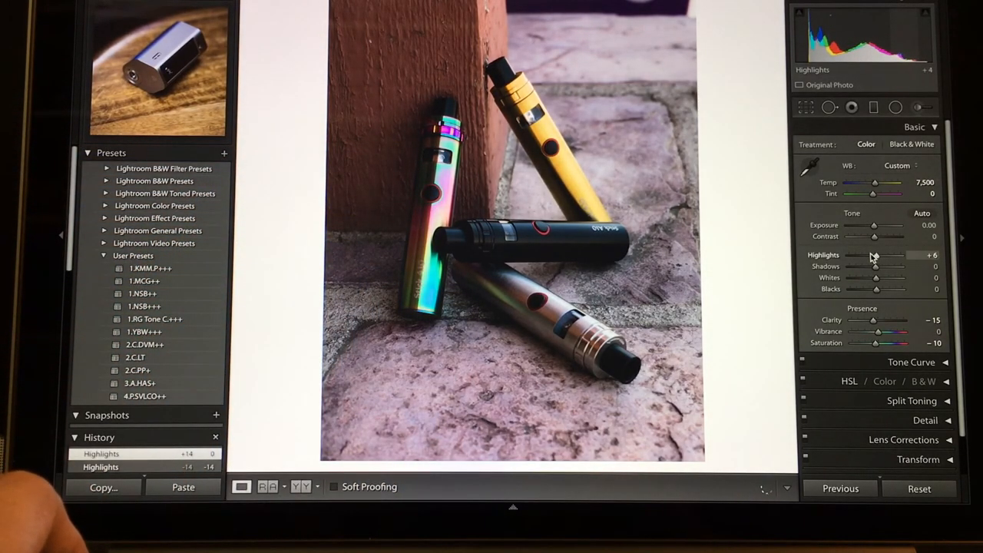
drag(887, 255, 859, 255)
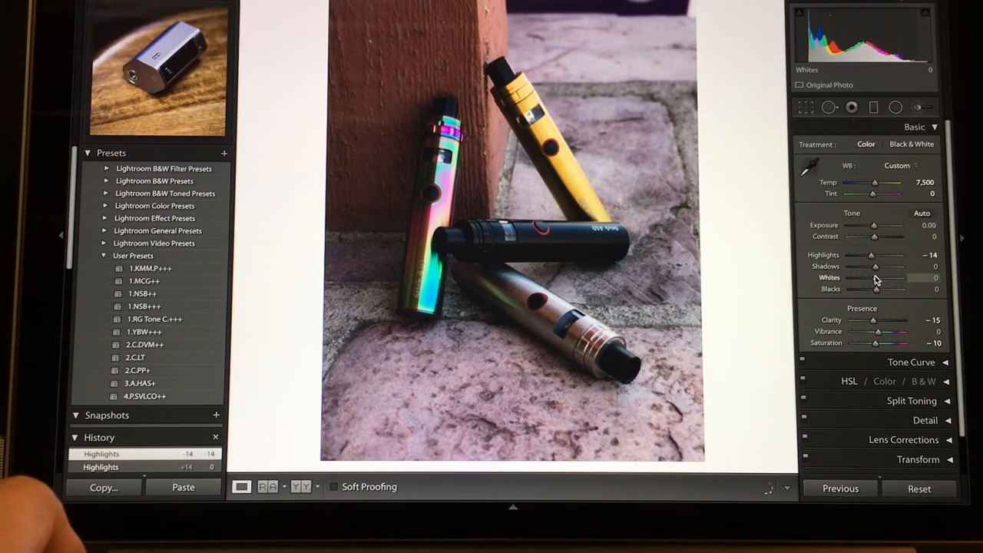
Step: Set Whites to +9, trying Shadows at about +41 before returning it to 0
drag(873, 277, 867, 277)
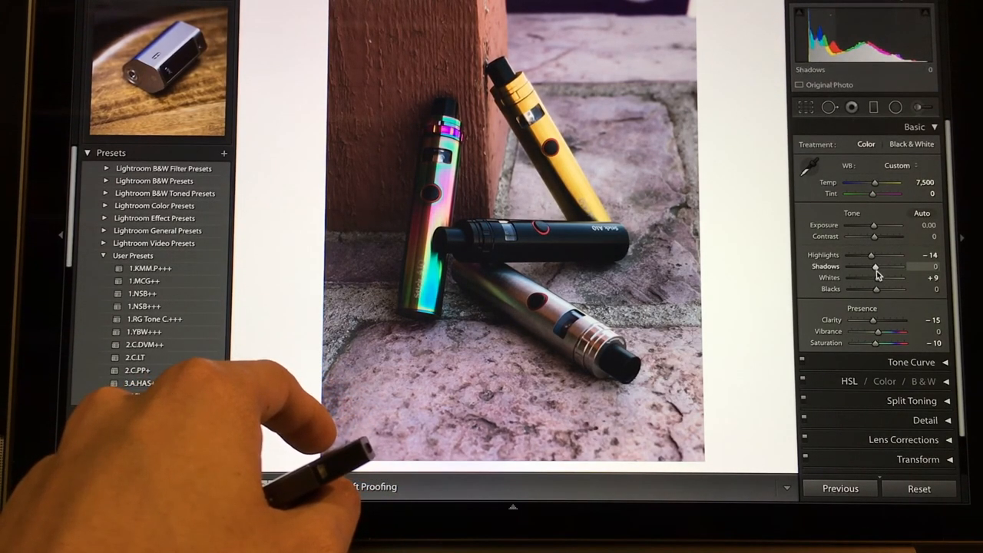
drag(872, 267, 894, 267)
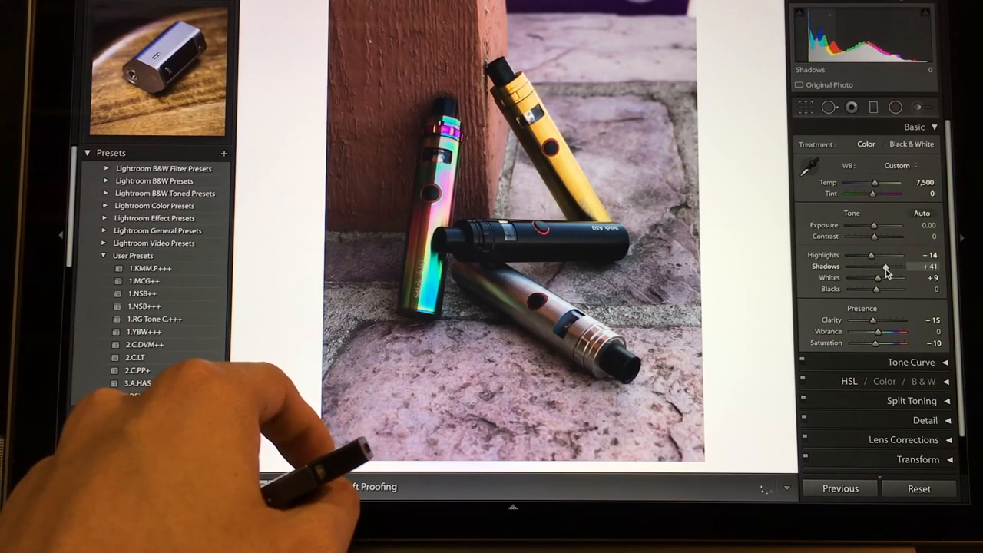
drag(900, 277, 910, 277)
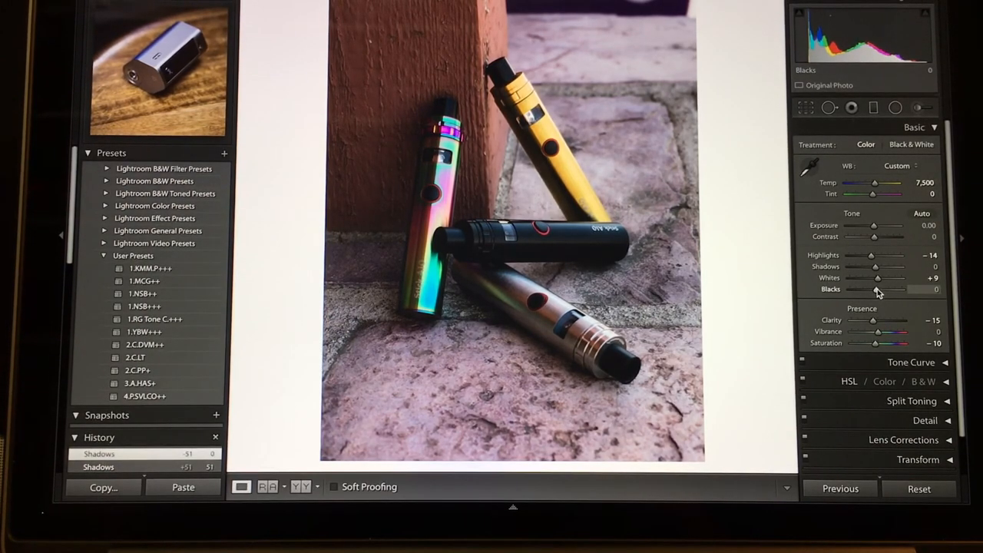
Step: Lift the Blacks, trying about +26 and +88 before settling at +59
drag(878, 289, 890, 289)
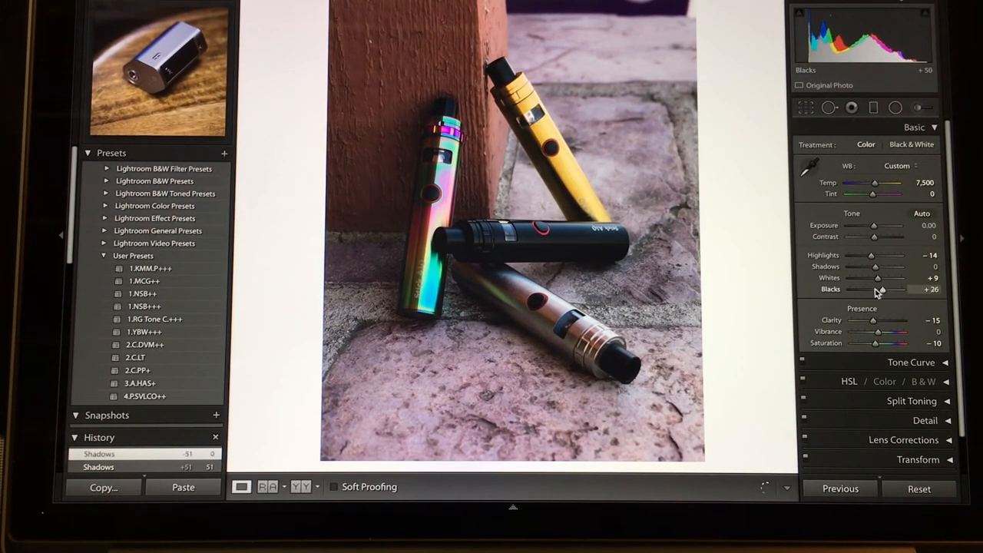
drag(876, 290, 906, 290)
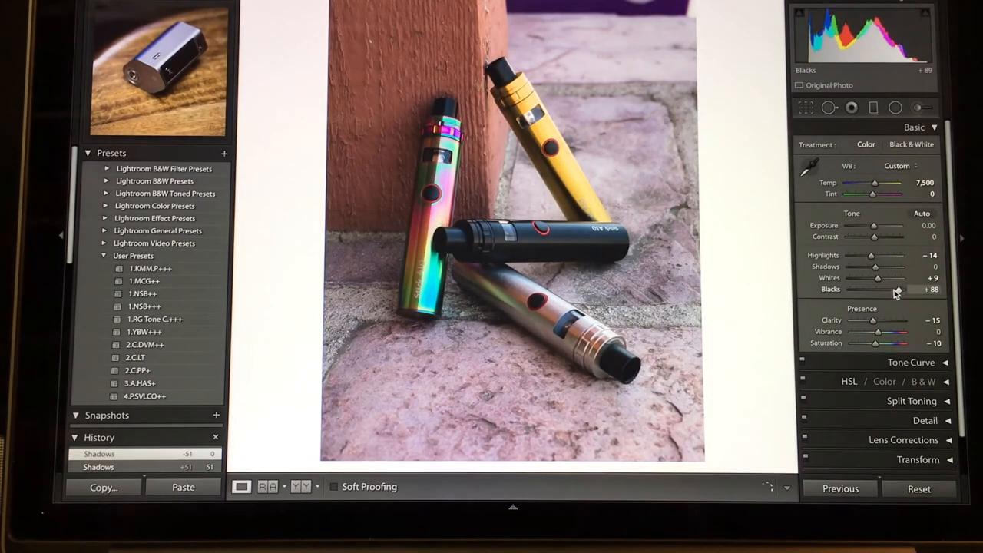
drag(902, 289, 890, 288)
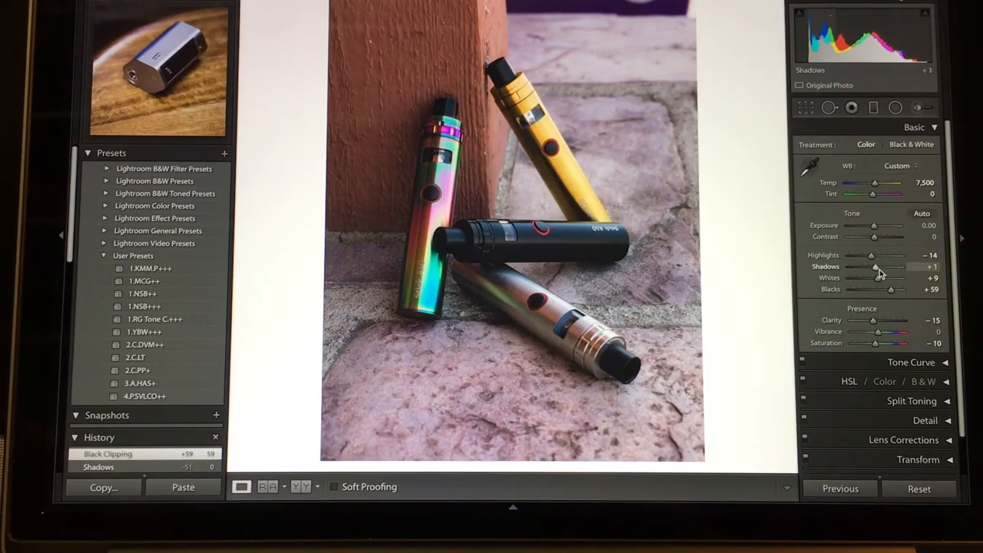
Step: Drag Shadows through lighter and darker trial strengths, leaving it at −33
drag(879, 266, 871, 266)
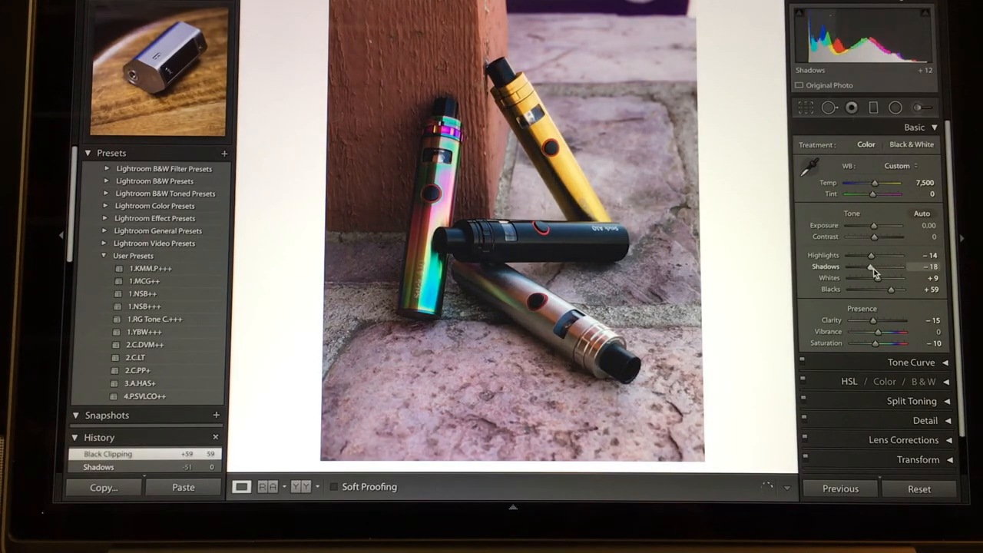
drag(868, 266, 875, 266)
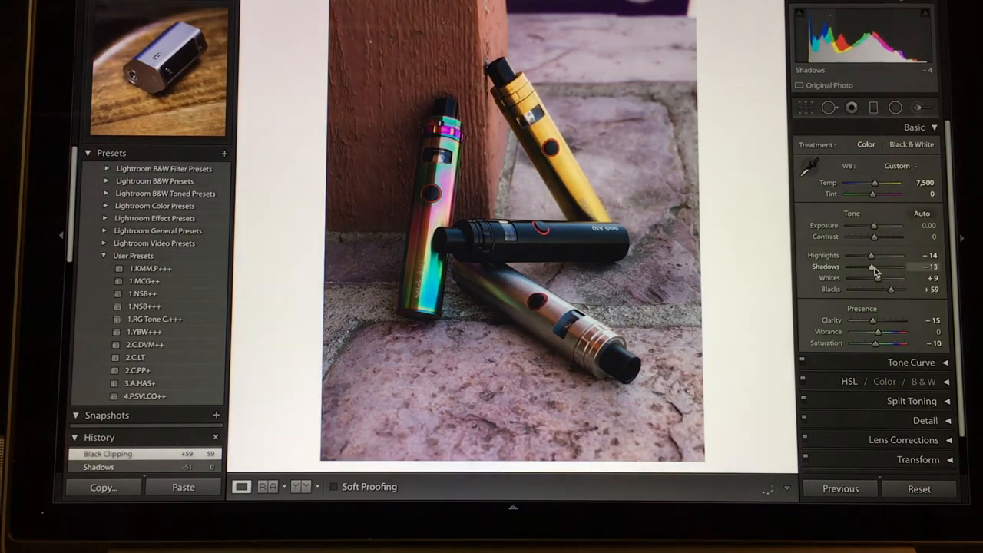
drag(875, 267, 895, 266)
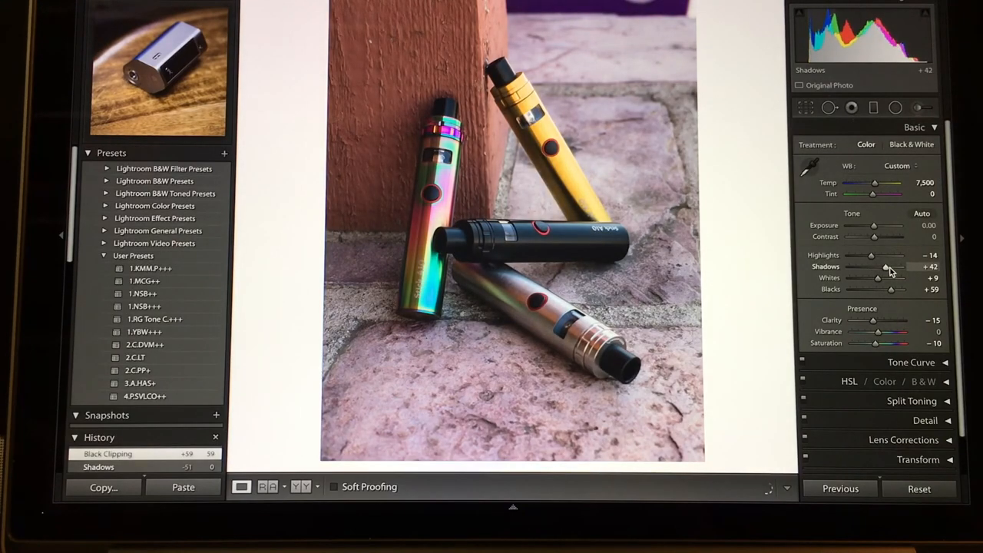
drag(887, 267, 875, 267)
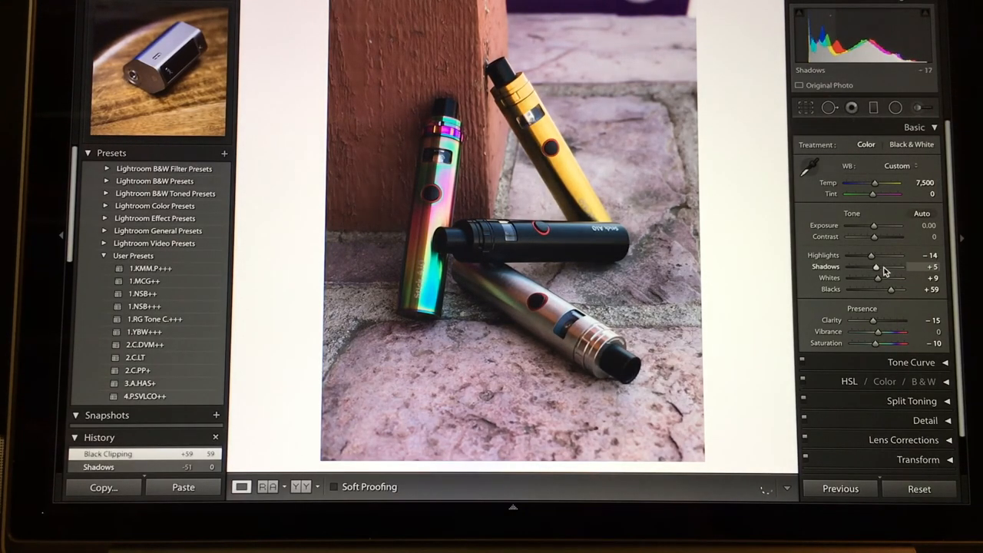
drag(875, 266, 894, 267)
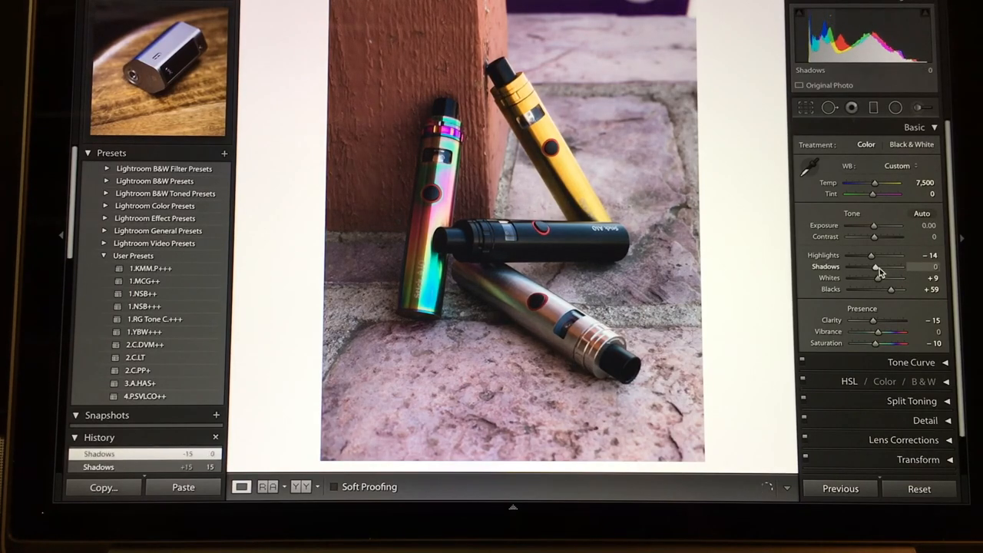
drag(890, 266, 864, 266)
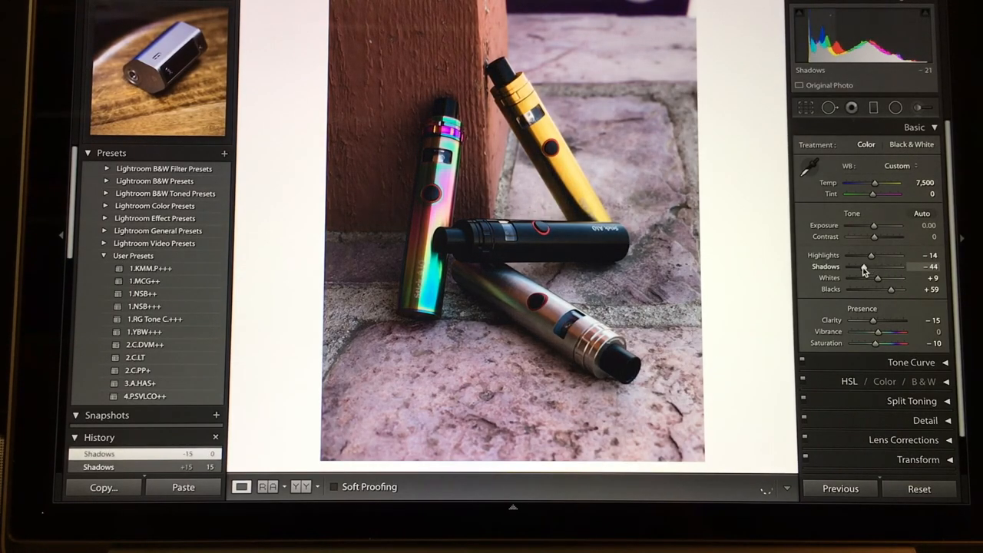
drag(887, 266, 856, 267)
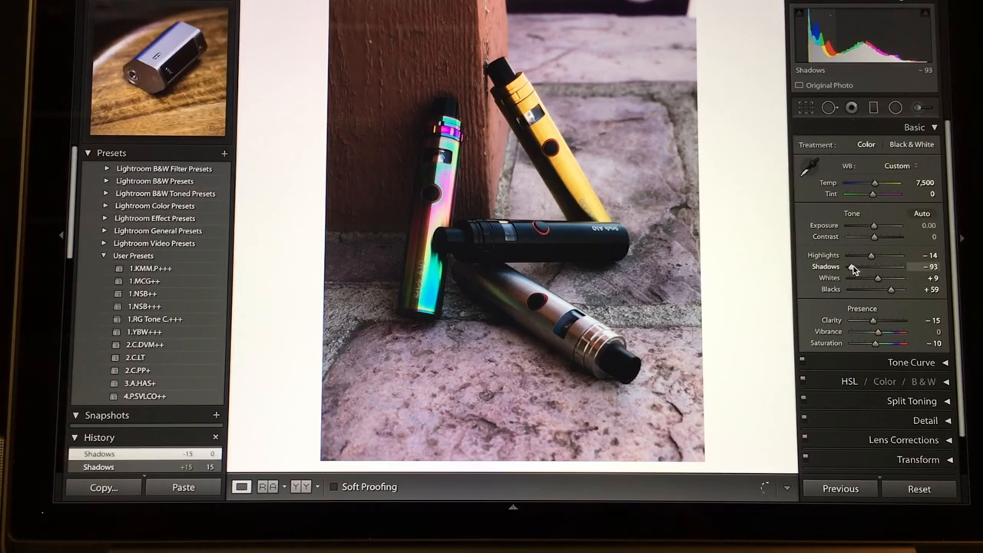
drag(860, 266, 875, 266)
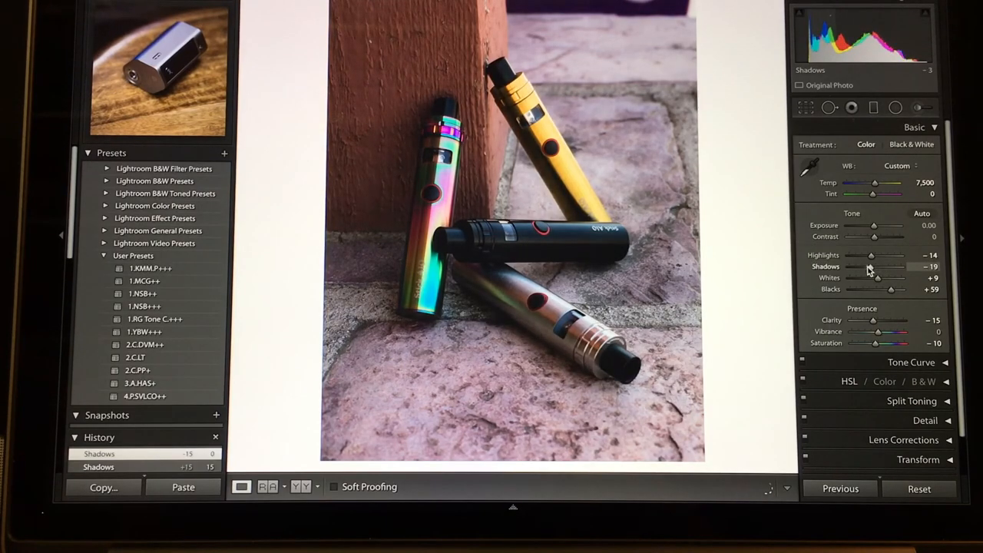
drag(875, 267, 865, 266)
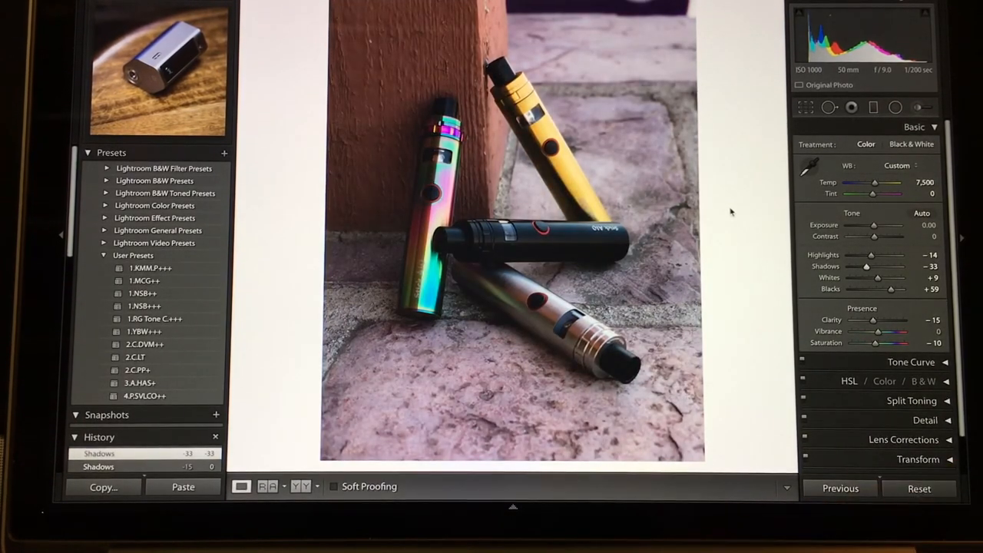
mouse_move(929, 154)
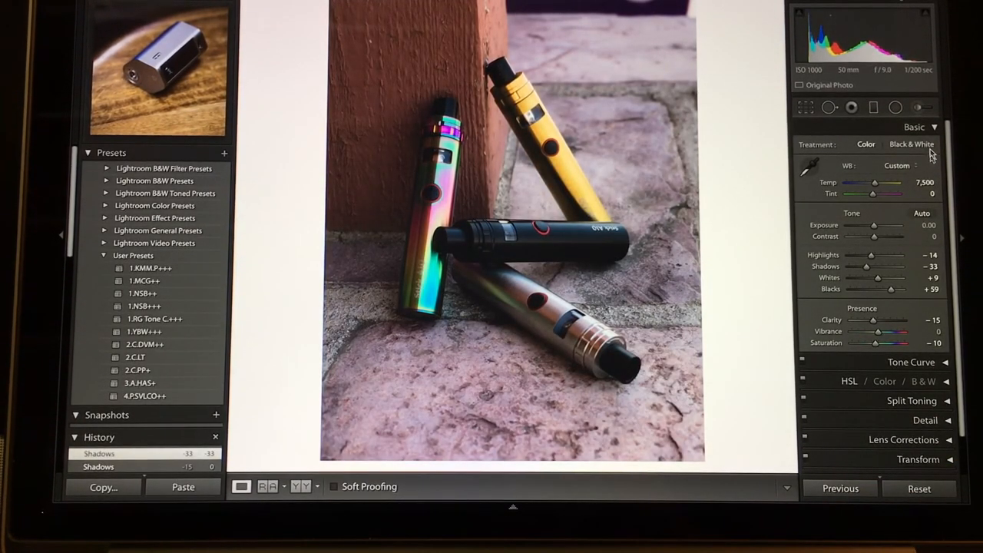
Step: Collapse the Basic panel and expand Split Toning, with hues and saturation still at zero
click(913, 126)
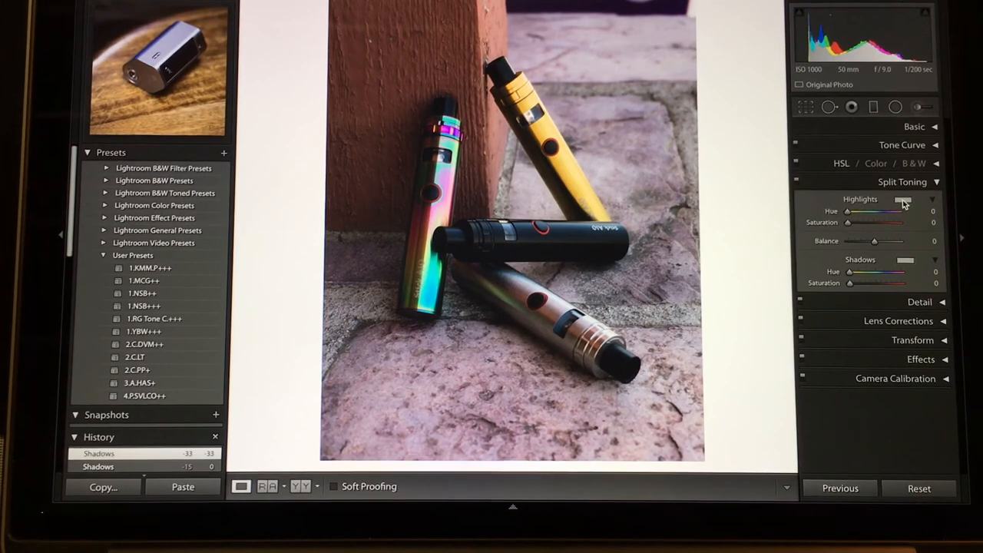
Step: Set the Split Toning highlight swatch to a faint blue, hue 215 and saturation 12
click(903, 200)
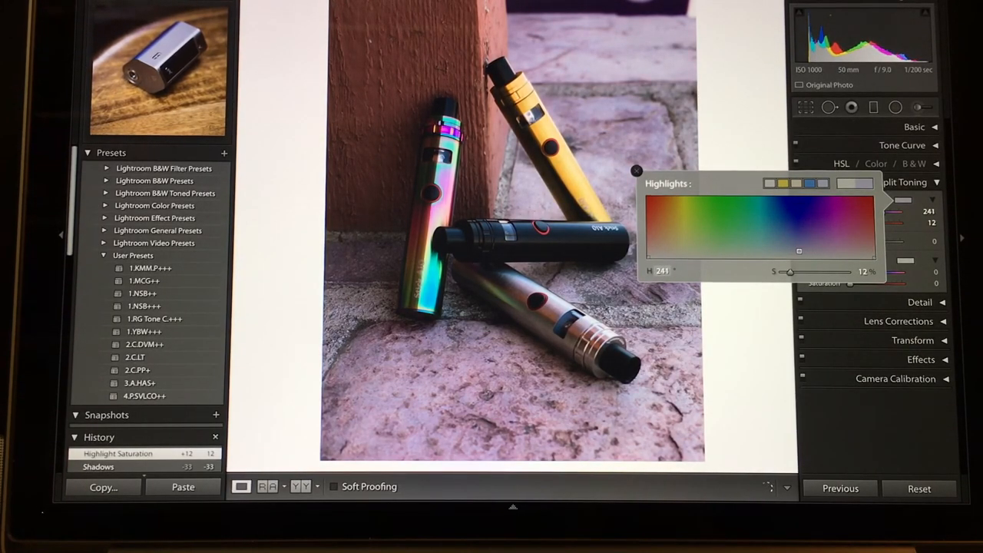
drag(799, 251, 711, 251)
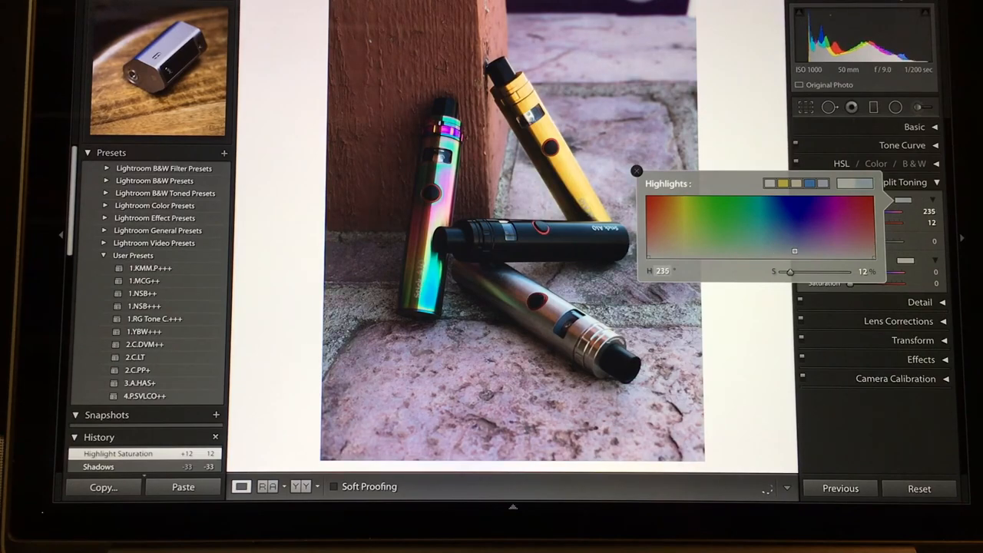
drag(795, 250, 781, 251)
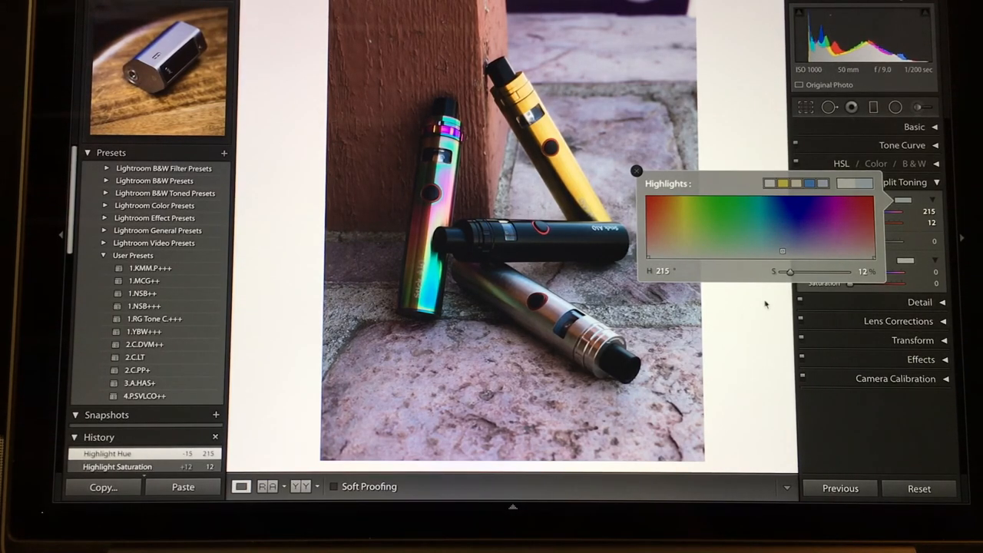
click(635, 170)
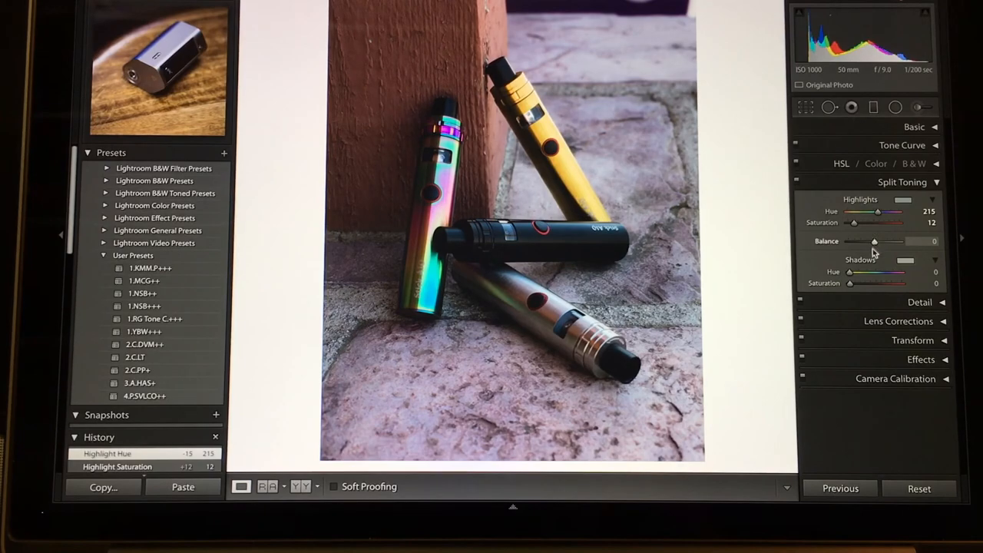
Step: Set the Split Toning shadow swatch to a yellow-green, hue 67 and saturation 12
click(905, 258)
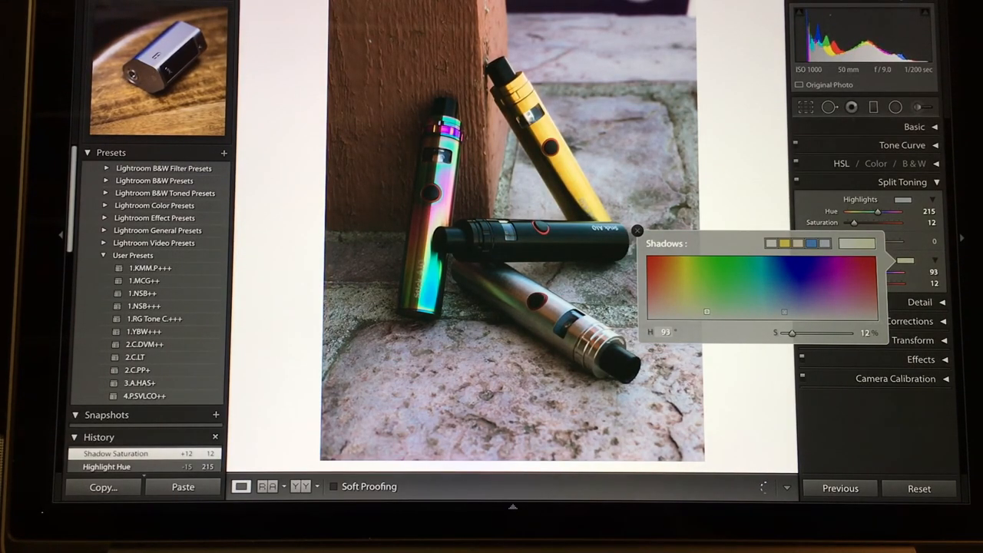
drag(706, 311, 777, 311)
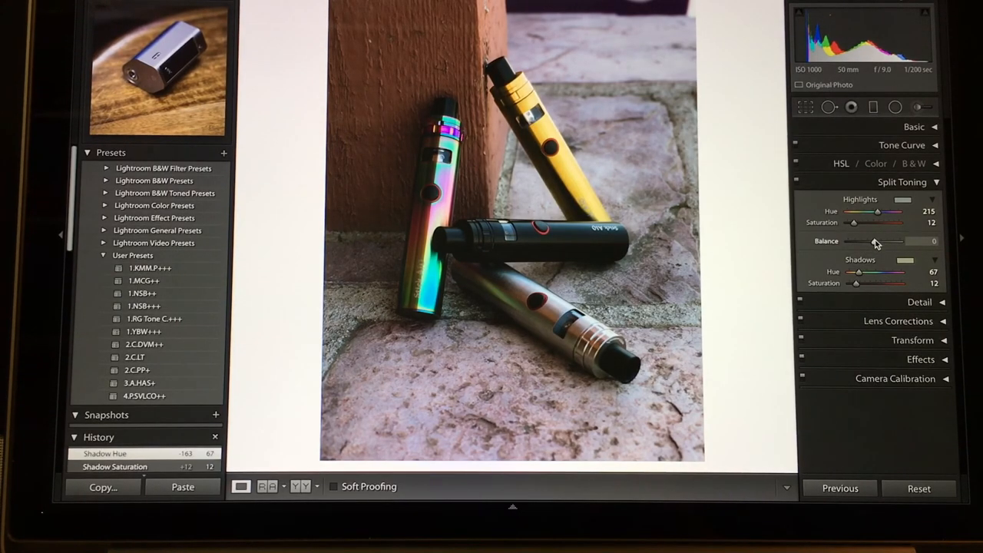
Step: Settle the Split Toning balance at +34, then switch split toning off to compare
drag(875, 241, 881, 240)
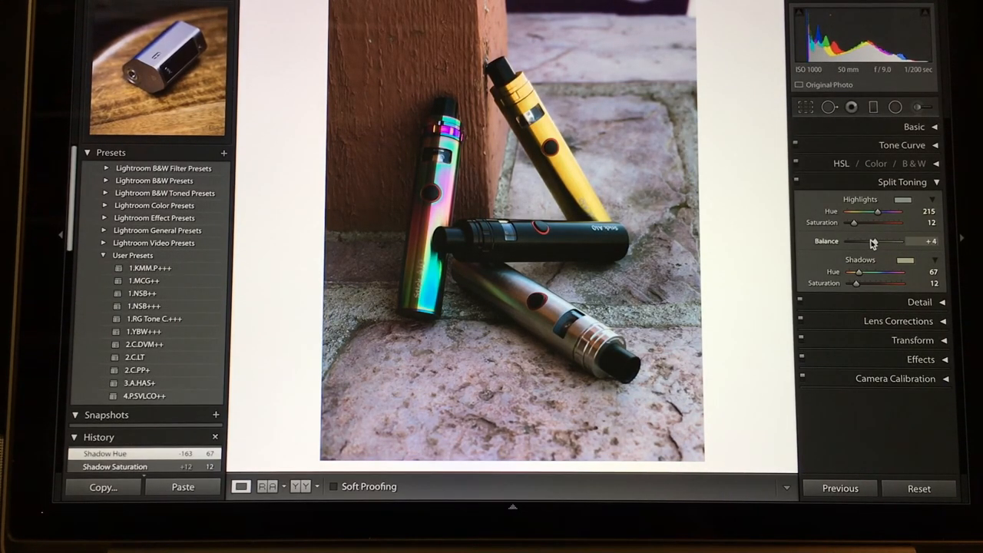
drag(871, 241, 845, 241)
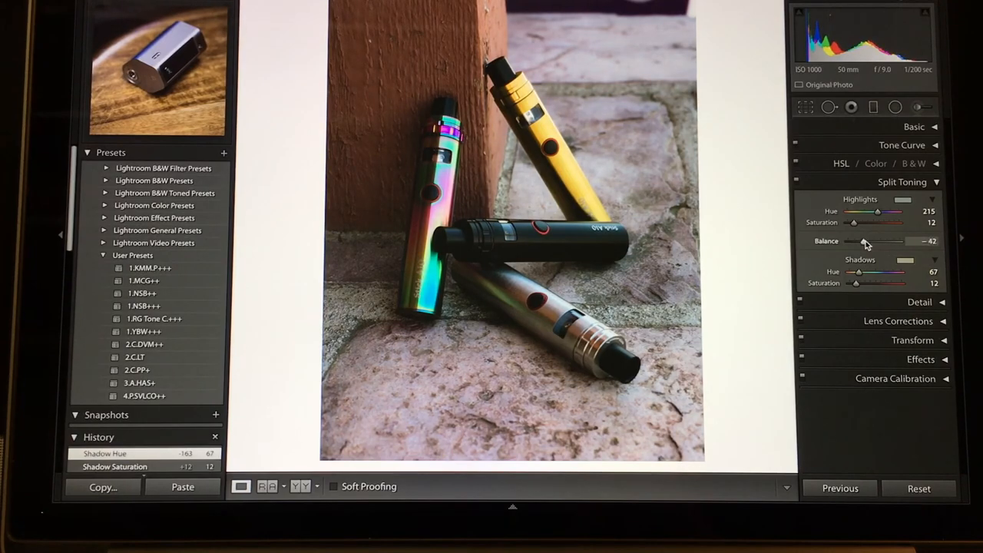
drag(877, 240, 866, 241)
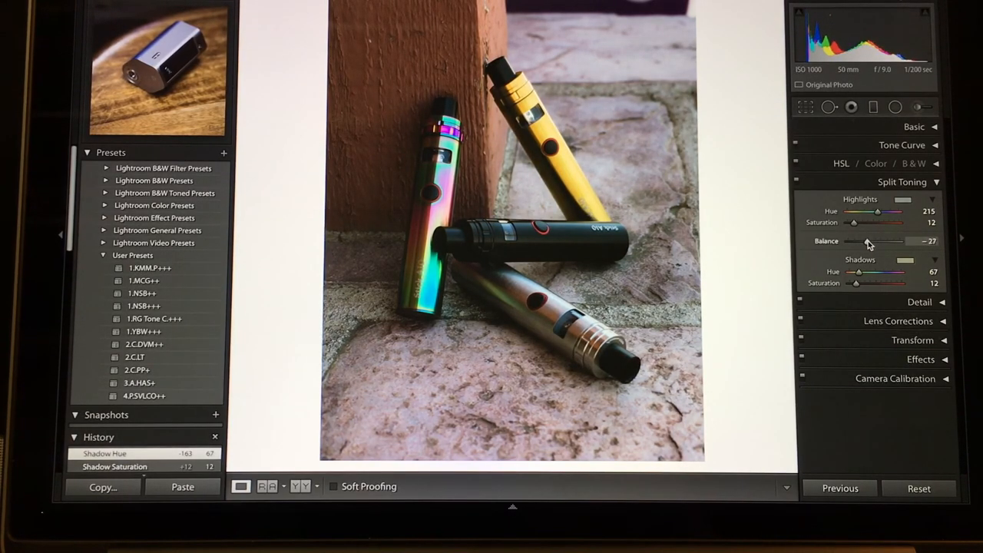
drag(872, 240, 883, 241)
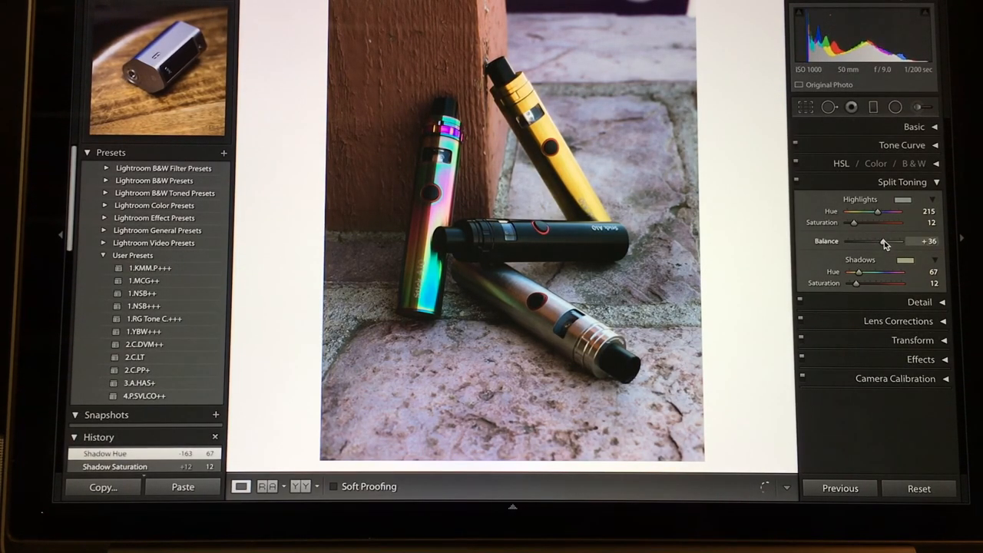
drag(882, 241, 881, 240)
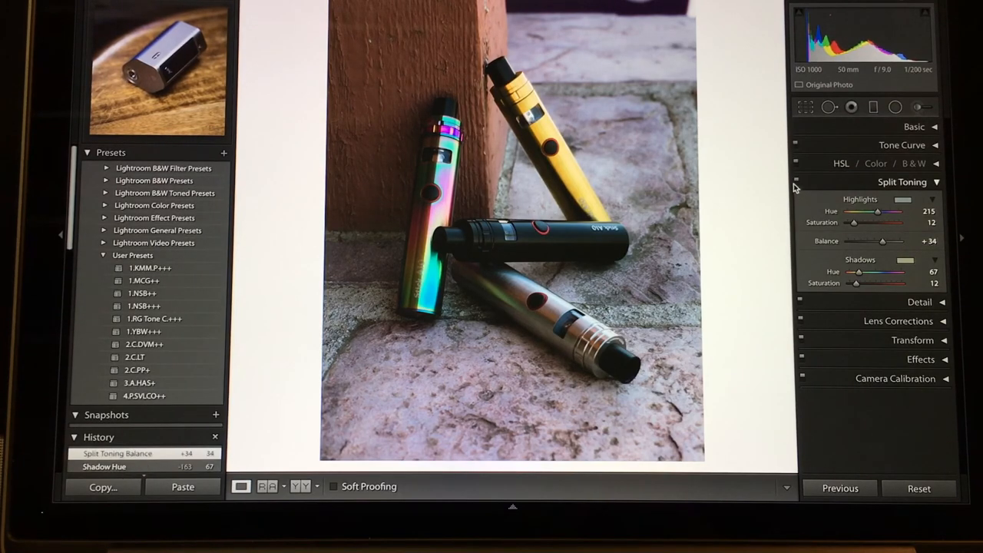
click(796, 182)
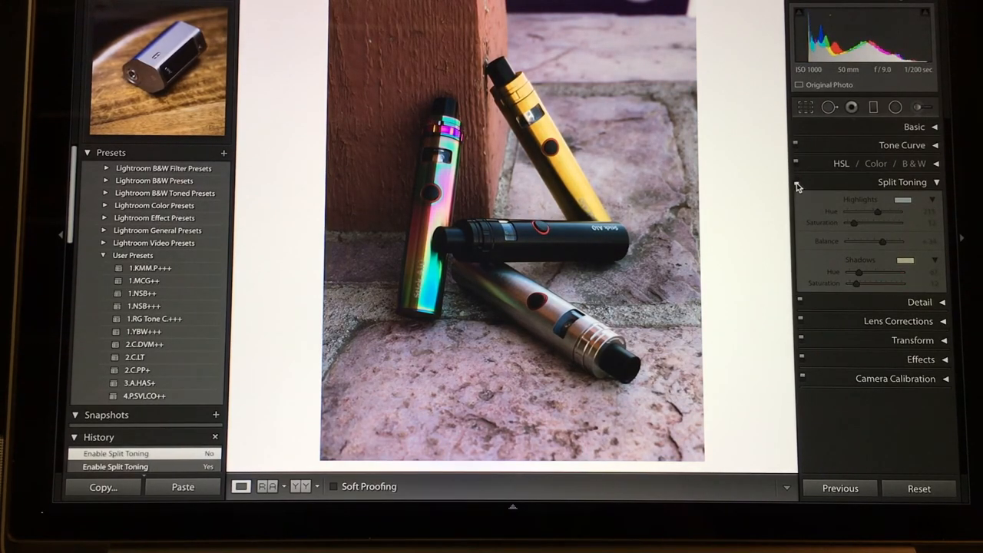
Step: Re-enable split toning, collapse its panel, and compare the Before and After views
click(796, 181)
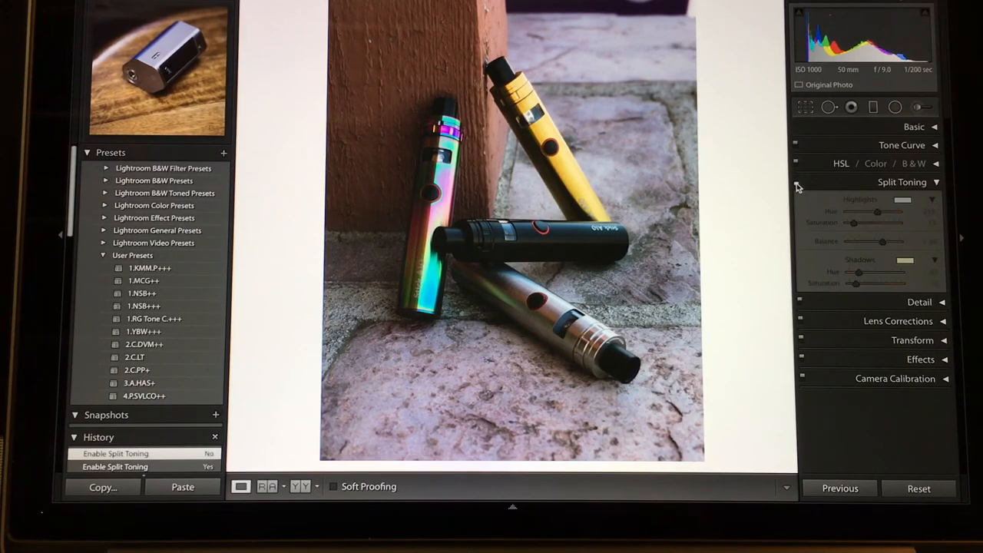
click(796, 183)
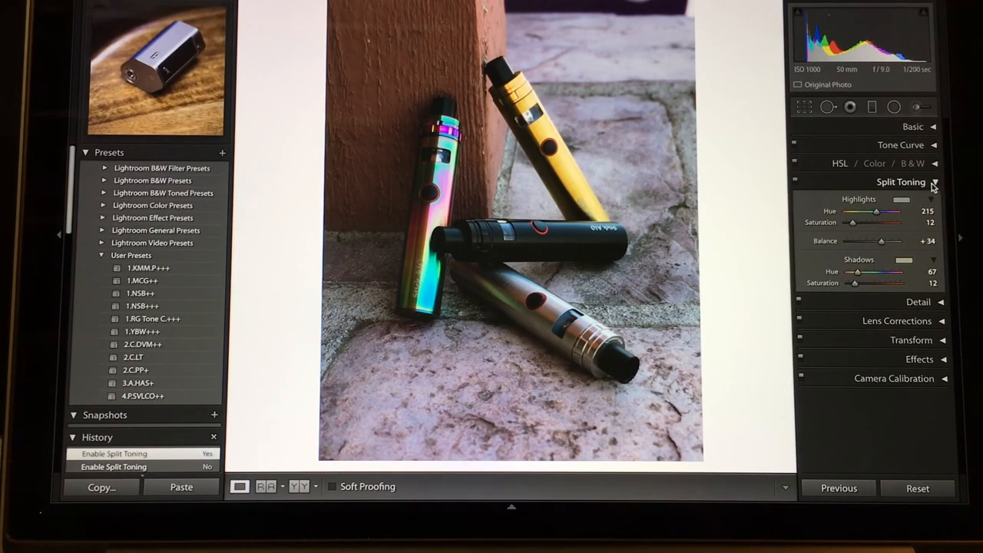
click(933, 182)
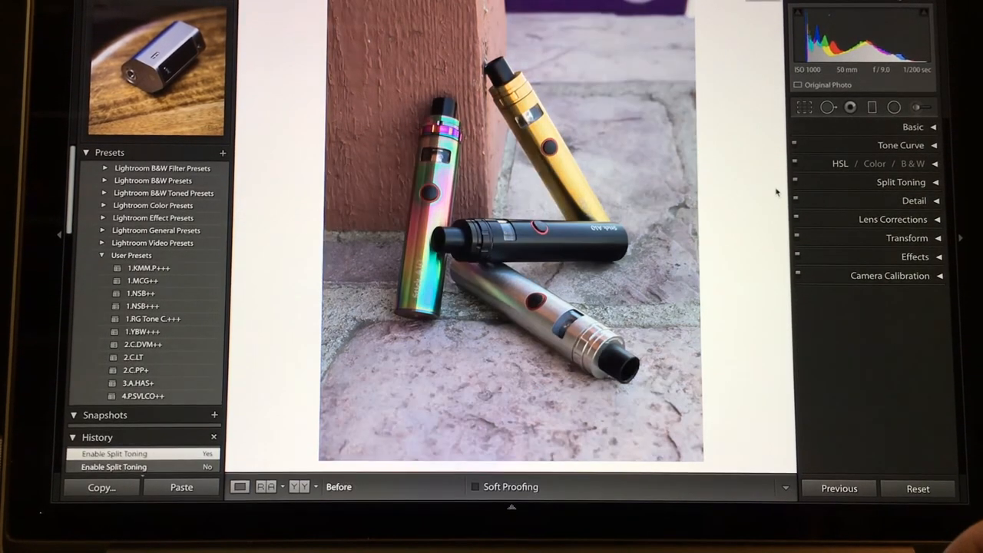
click(474, 486)
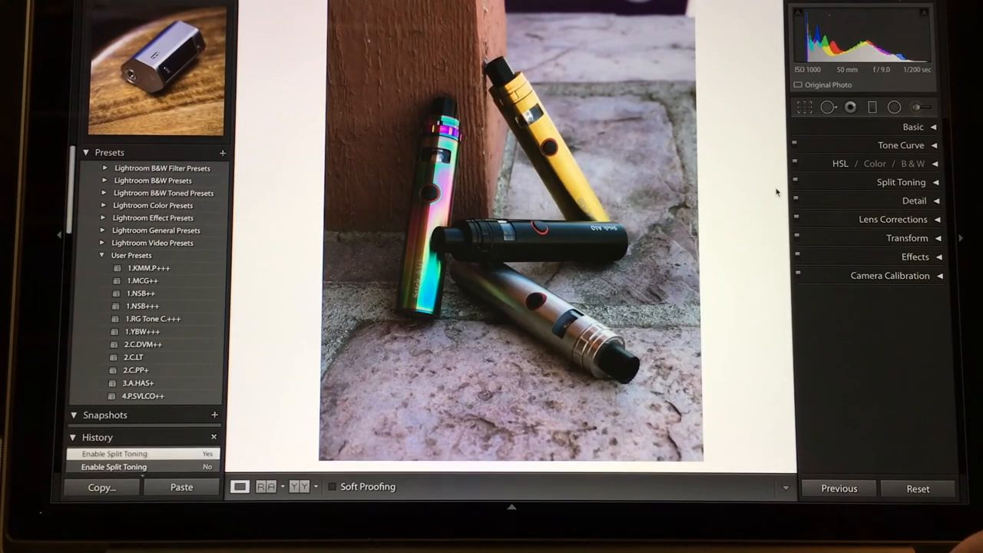